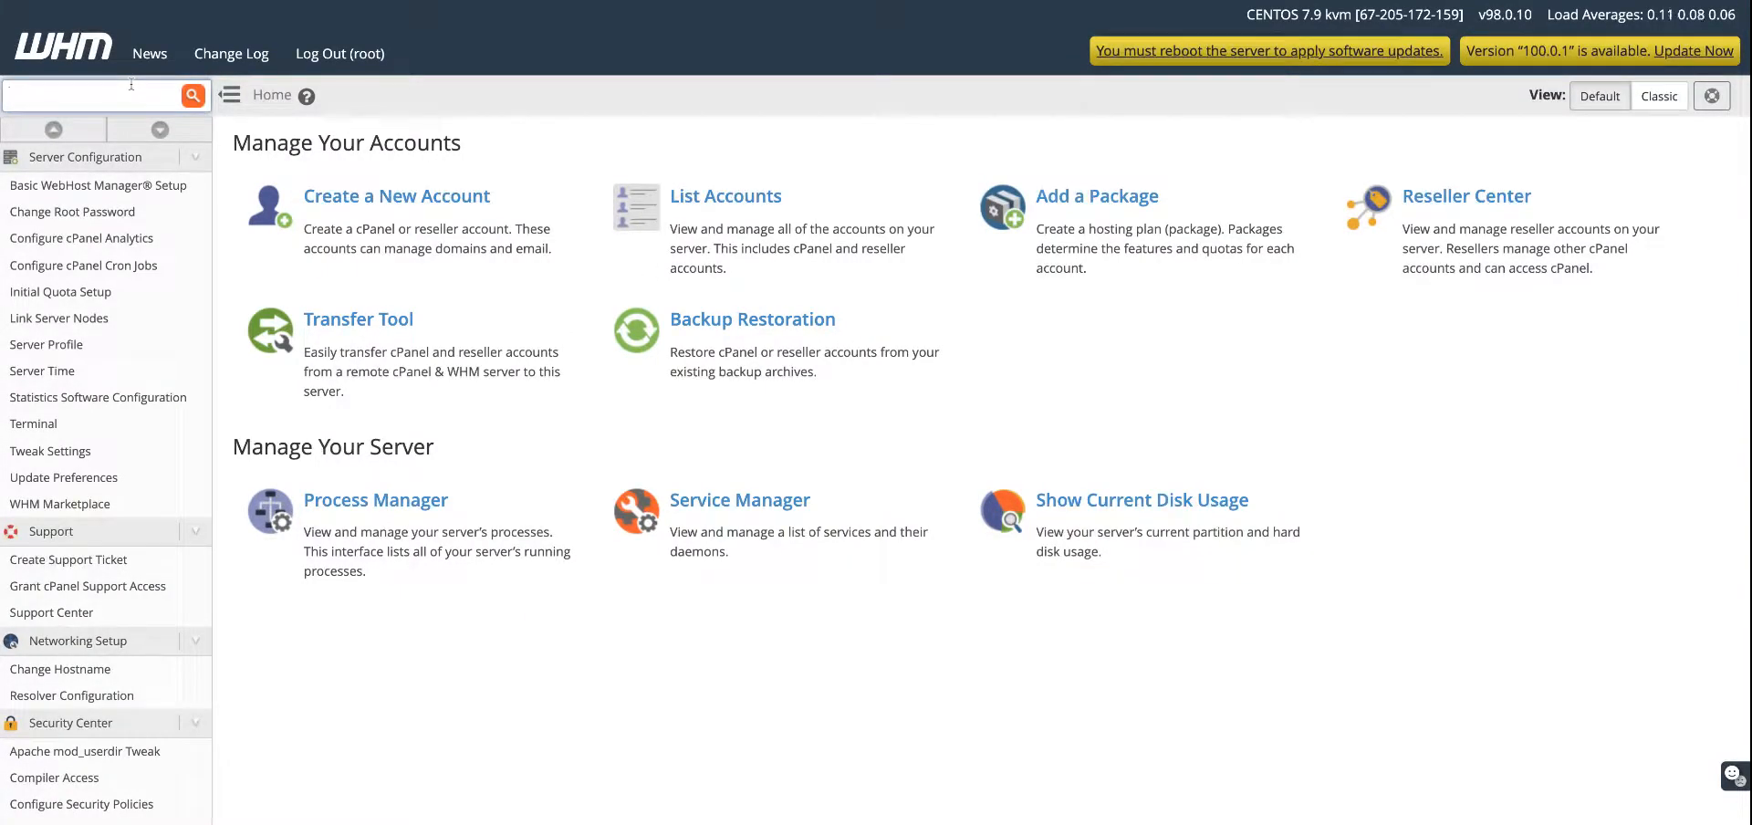
# - Search the WHM sidebar for 'easy' to narrow it to EasyApache 4
pyautogui.write('e')
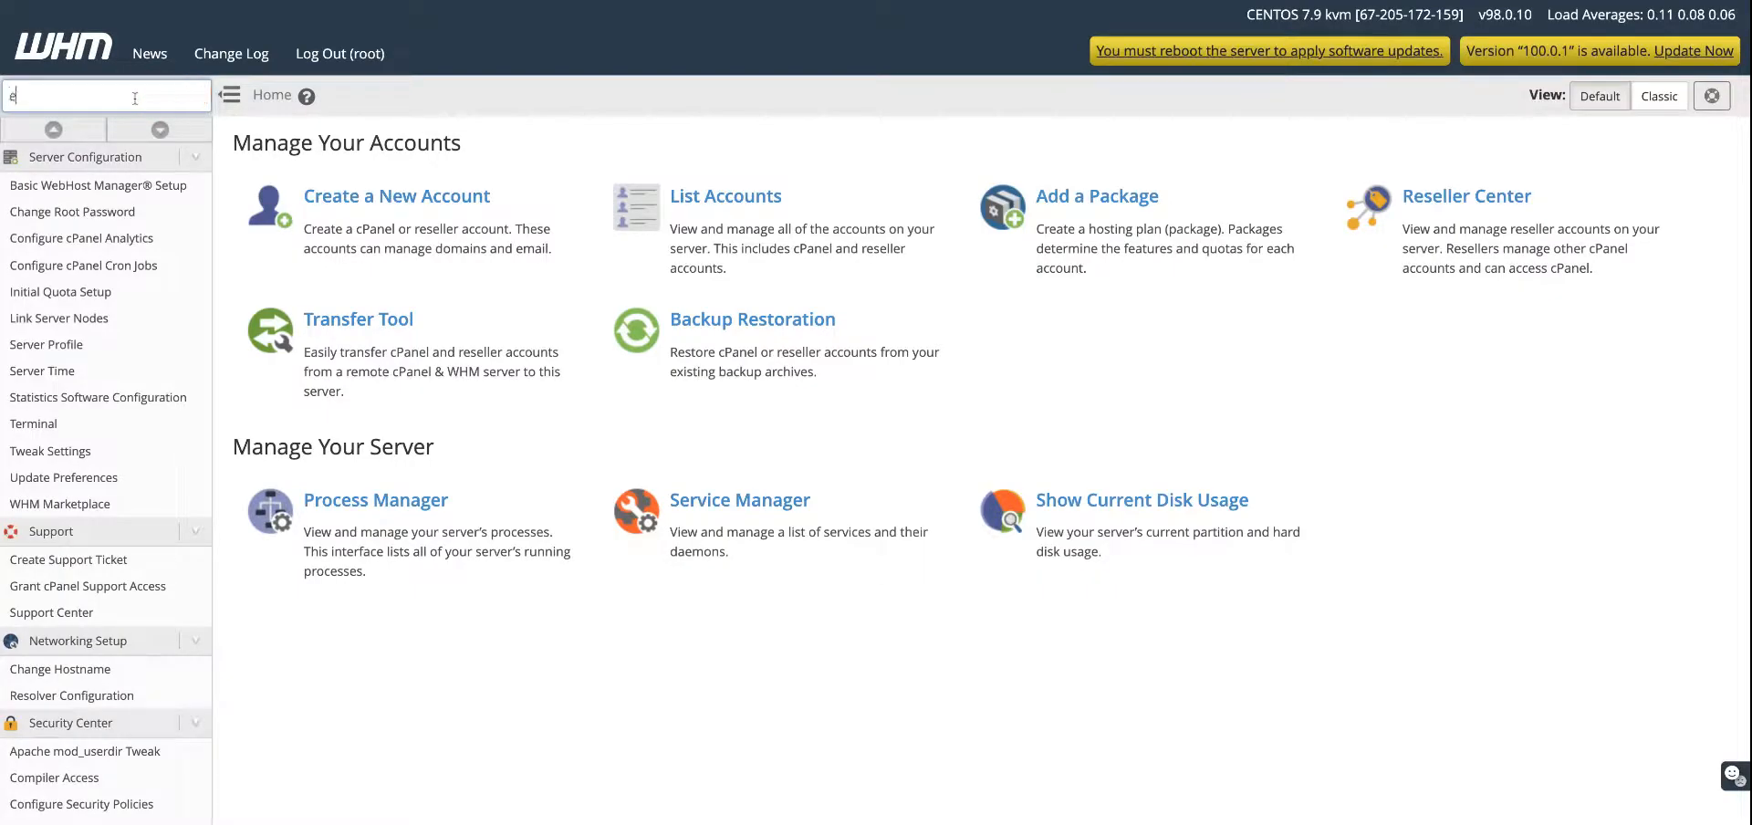
pyautogui.write('asy')
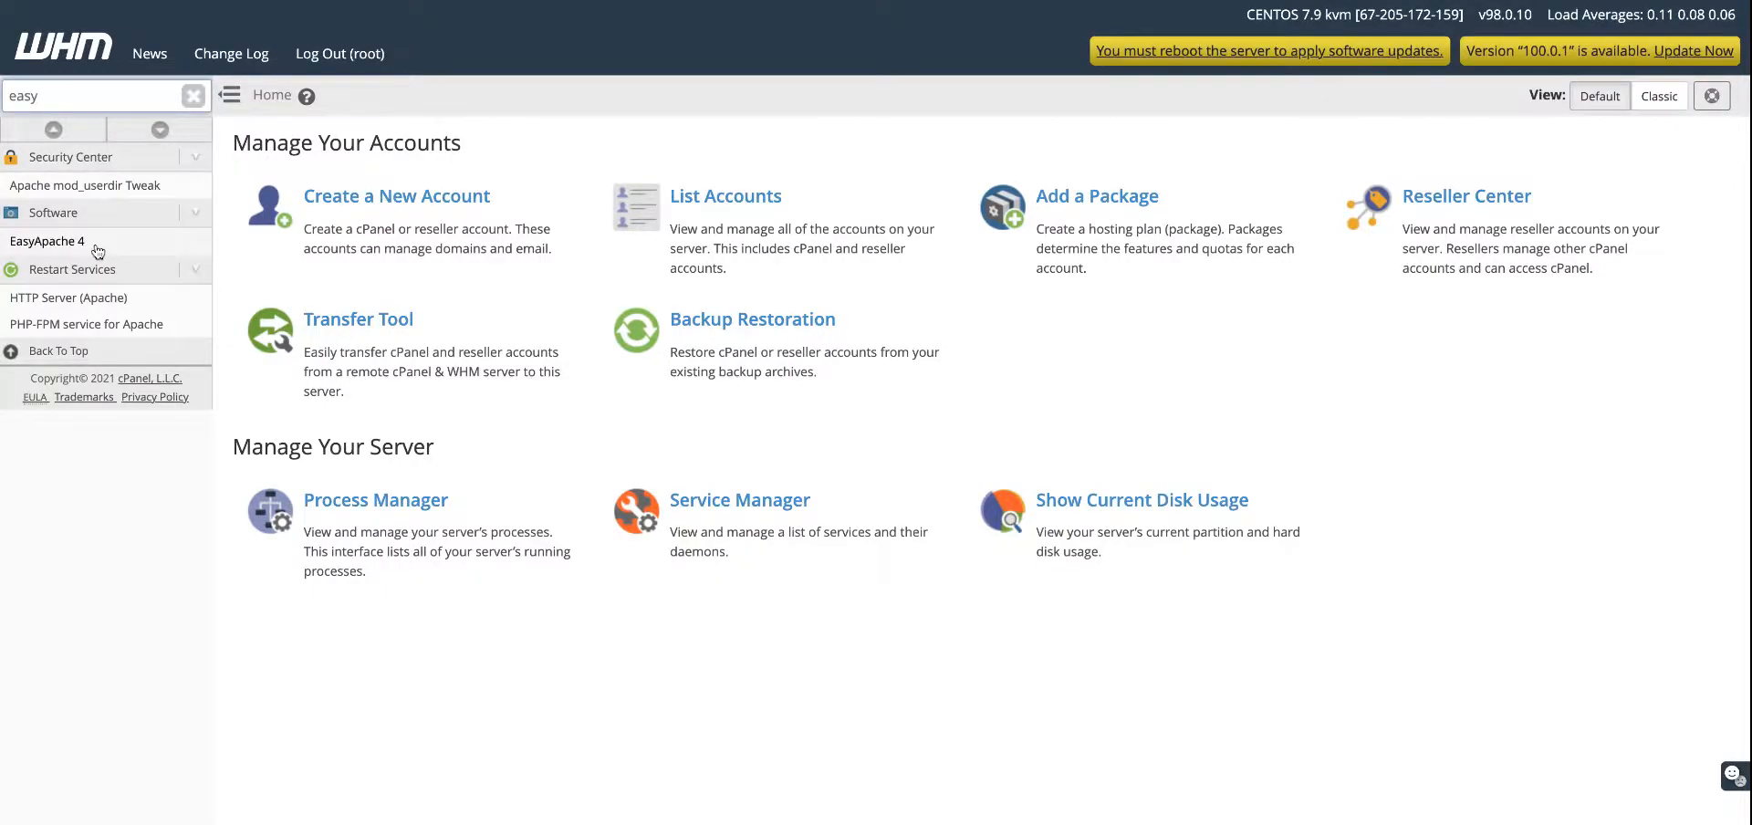
pyautogui.moveTo(30, 253)
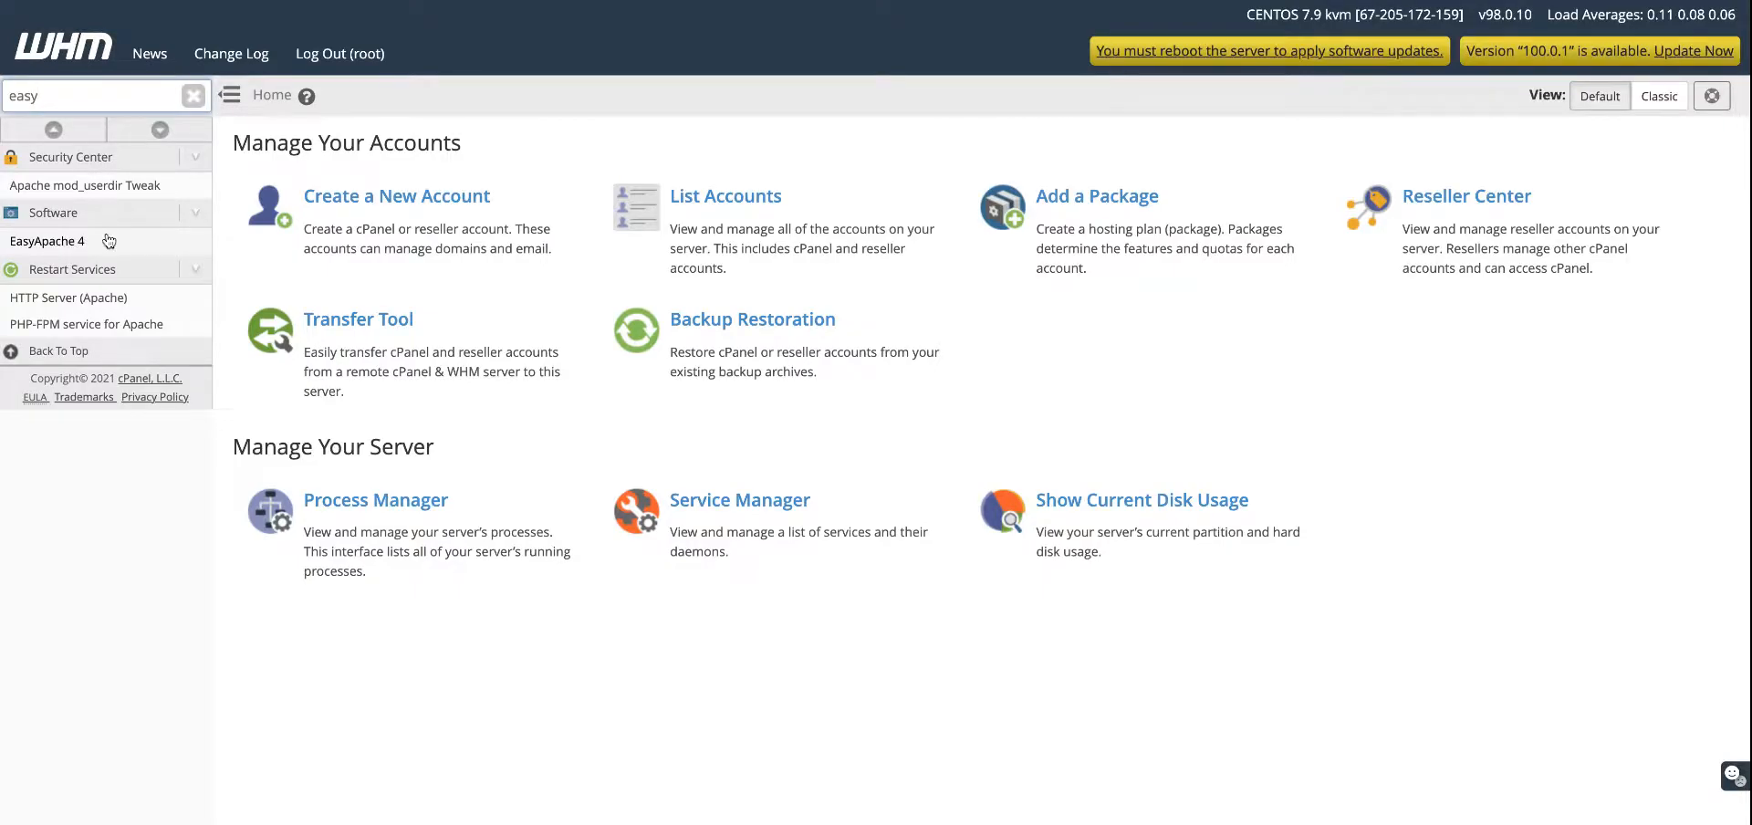
pyautogui.moveTo(143, 248)
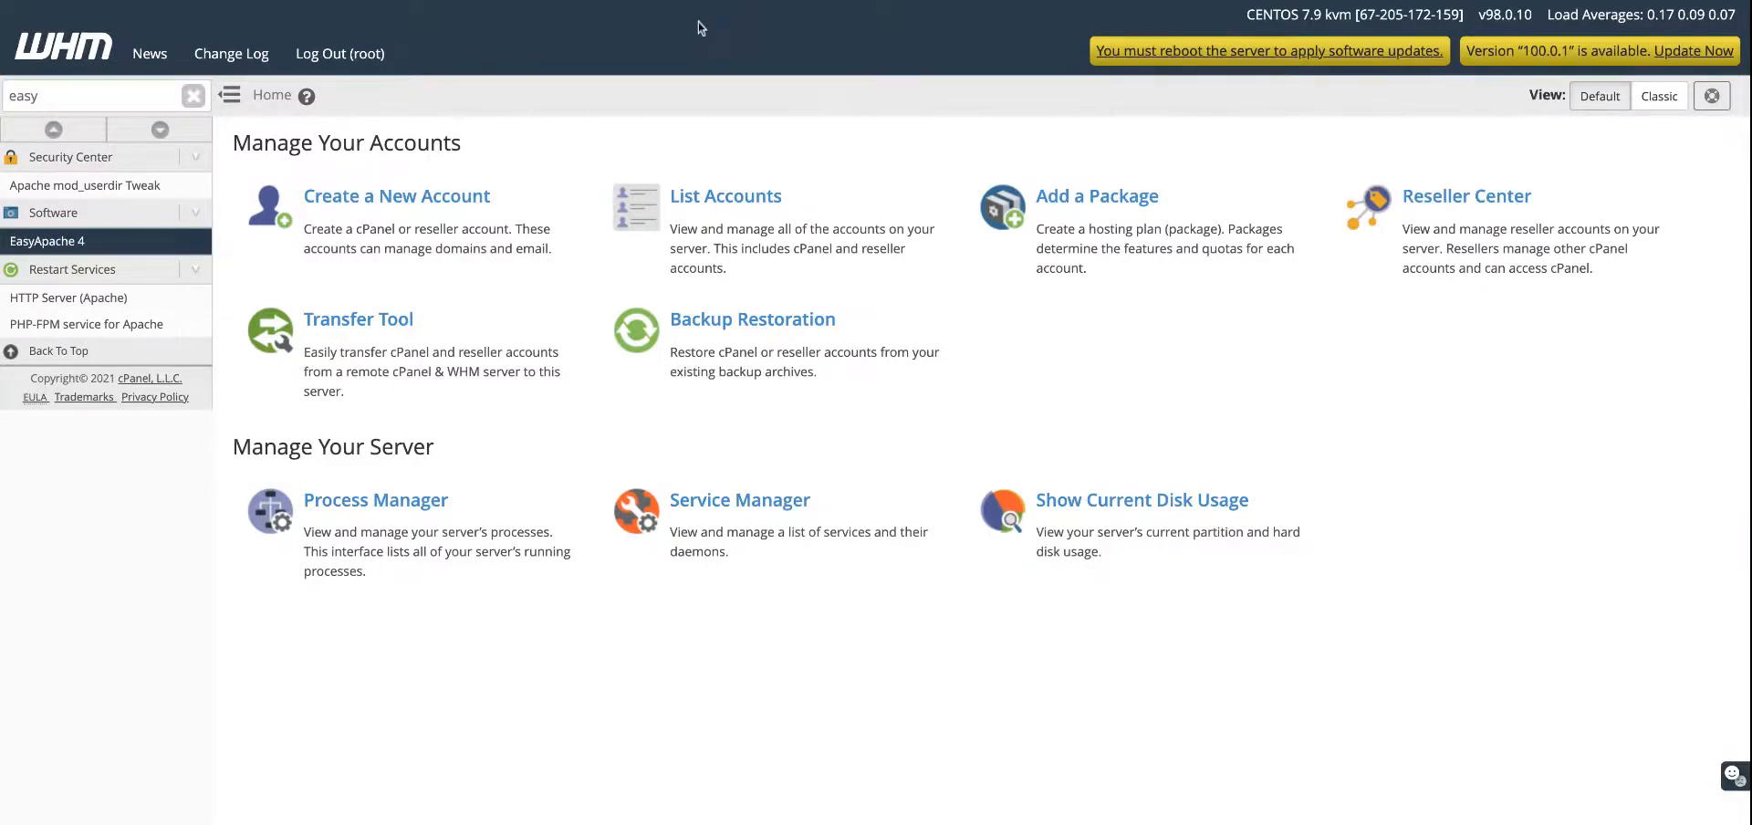
# - Open EasyApache 4 and scroll through installed packages and available profiles
pyautogui.click(47, 242)
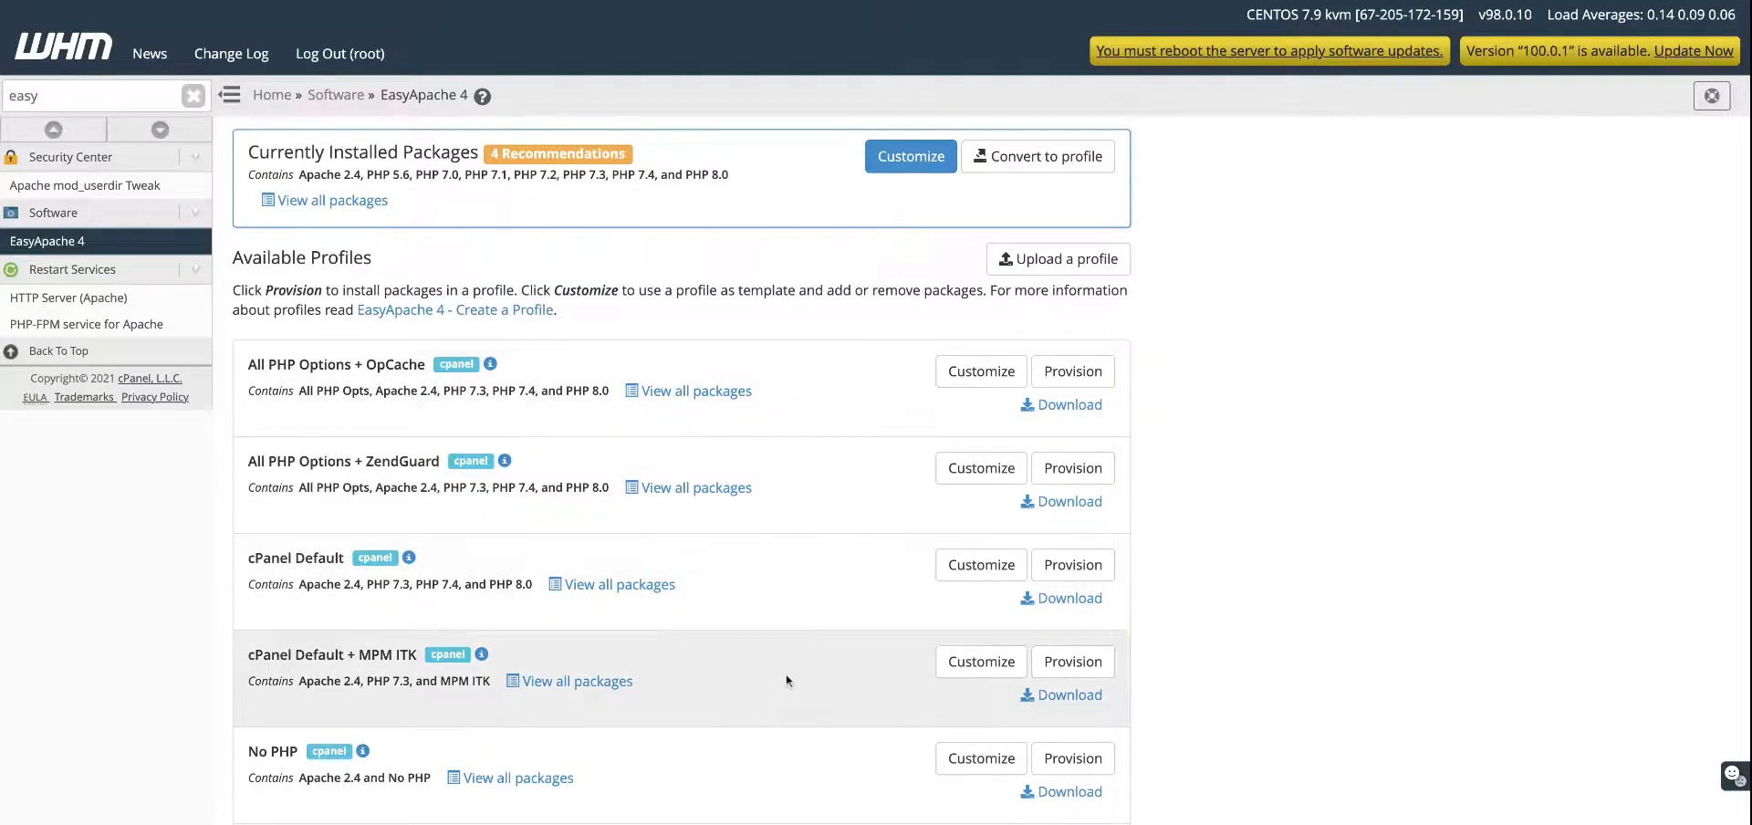
pyautogui.scroll(-3)
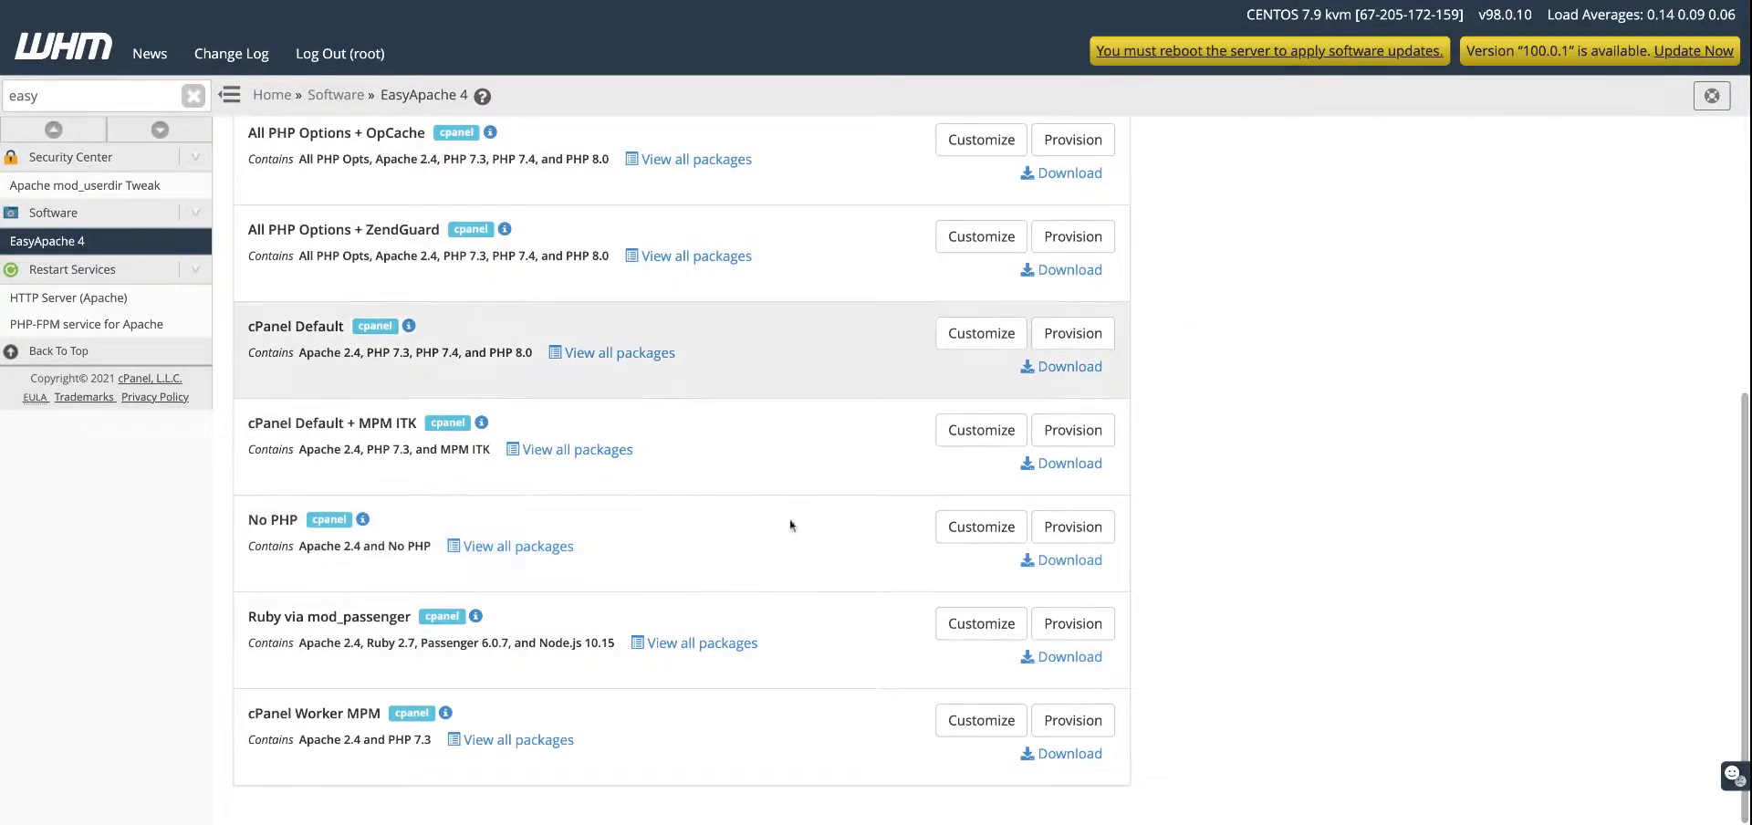
pyautogui.moveTo(860, 263)
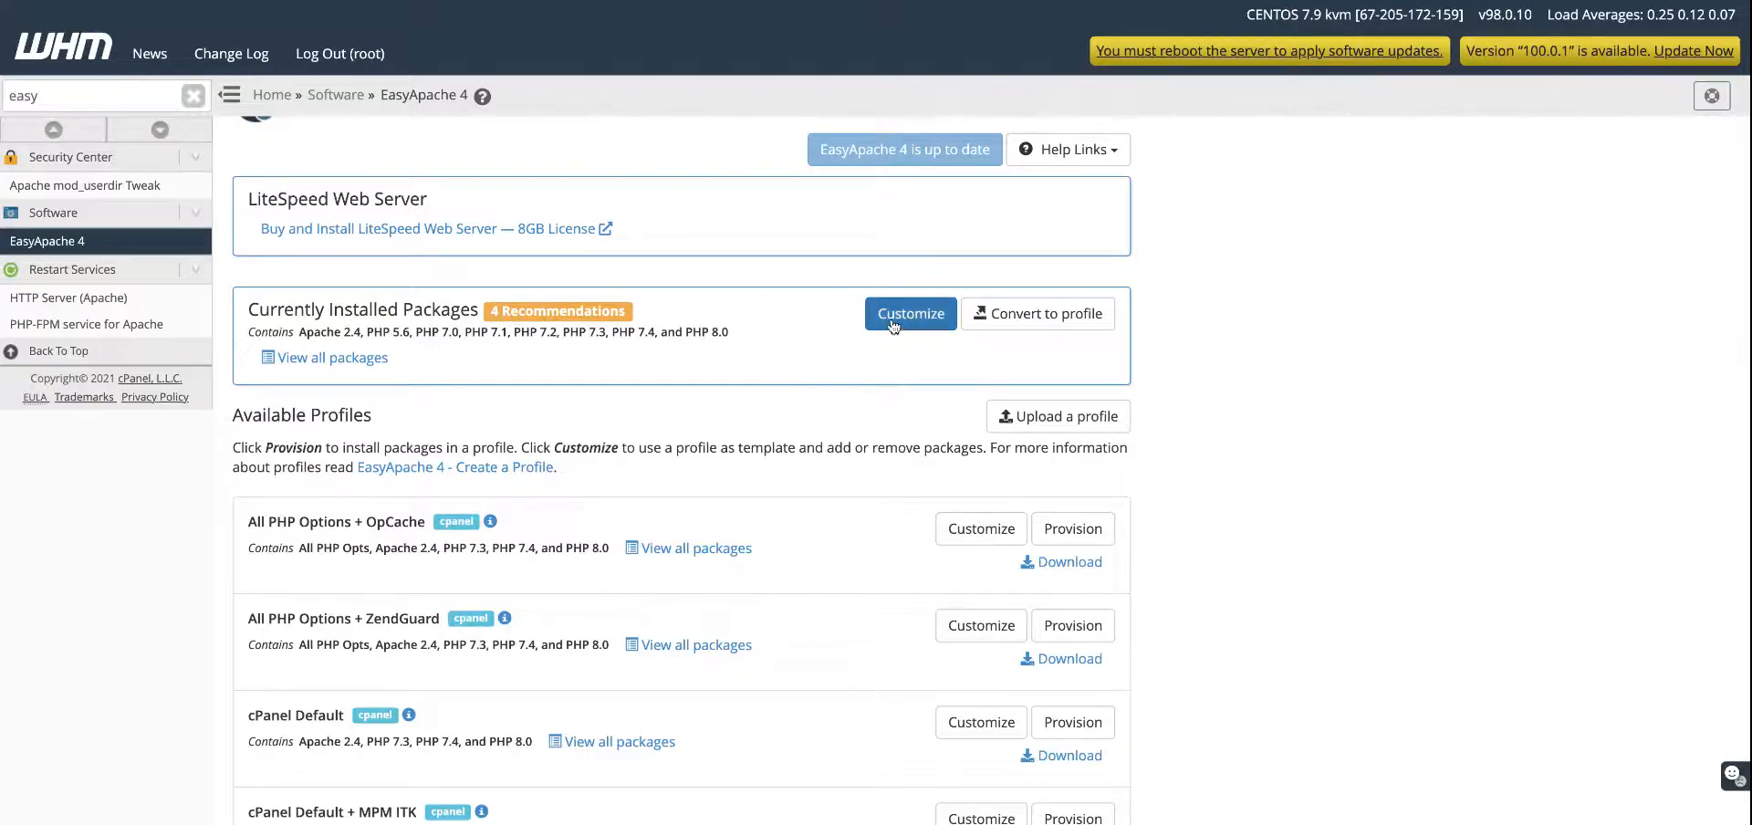
# - Customize the installed packages and browse the PHP Versions list showing PHP 5.6–8.0 installed
pyautogui.click(909, 313)
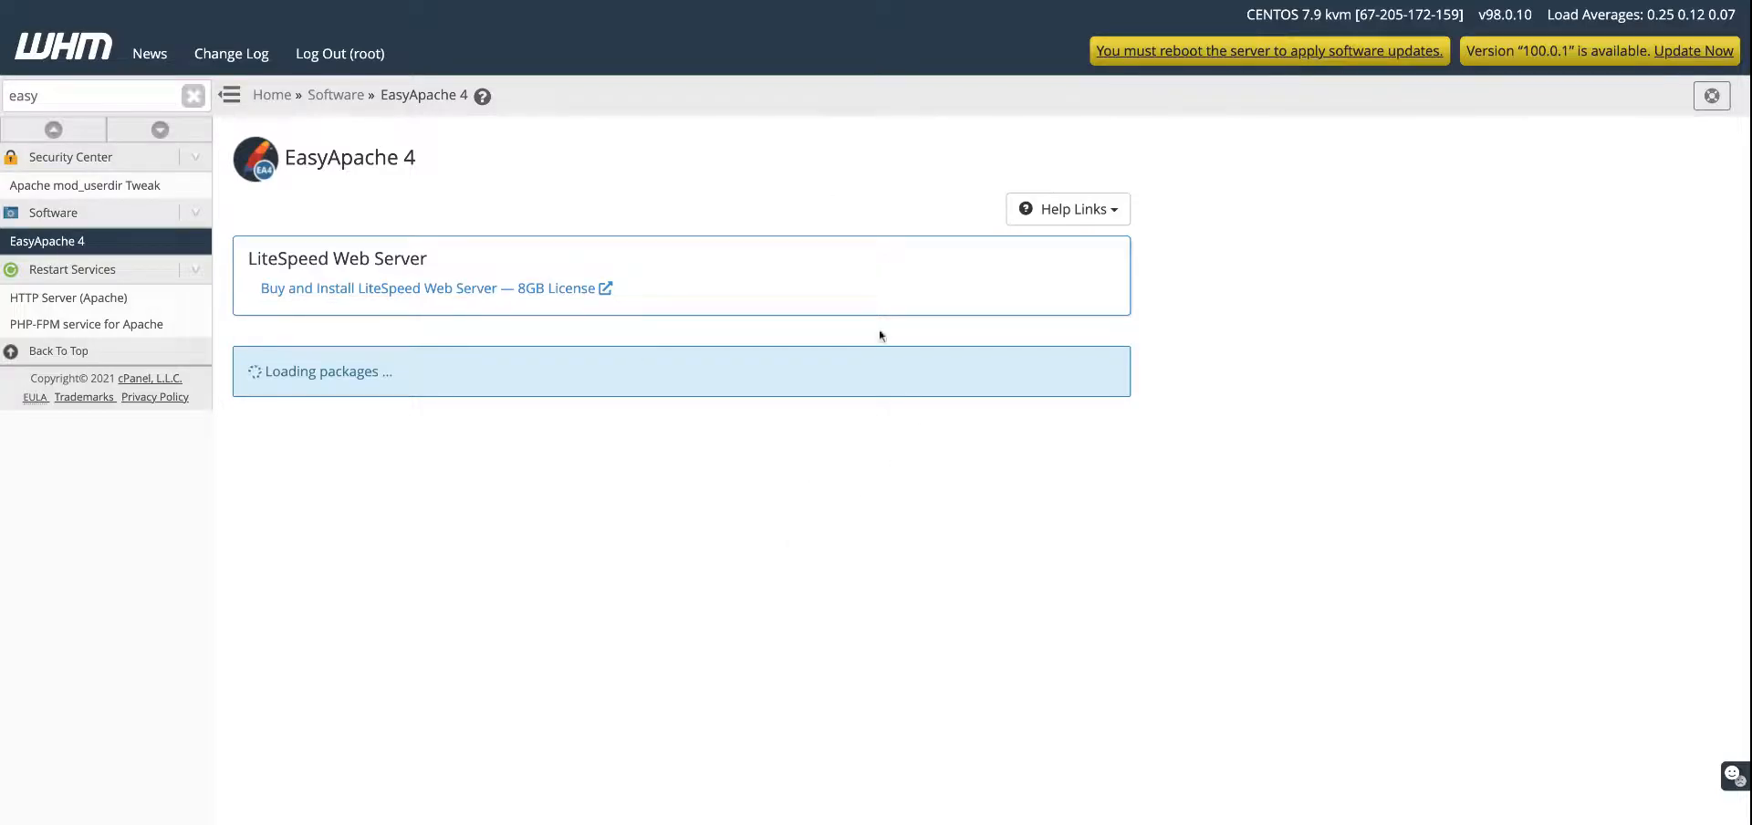
pyautogui.moveTo(942, 496)
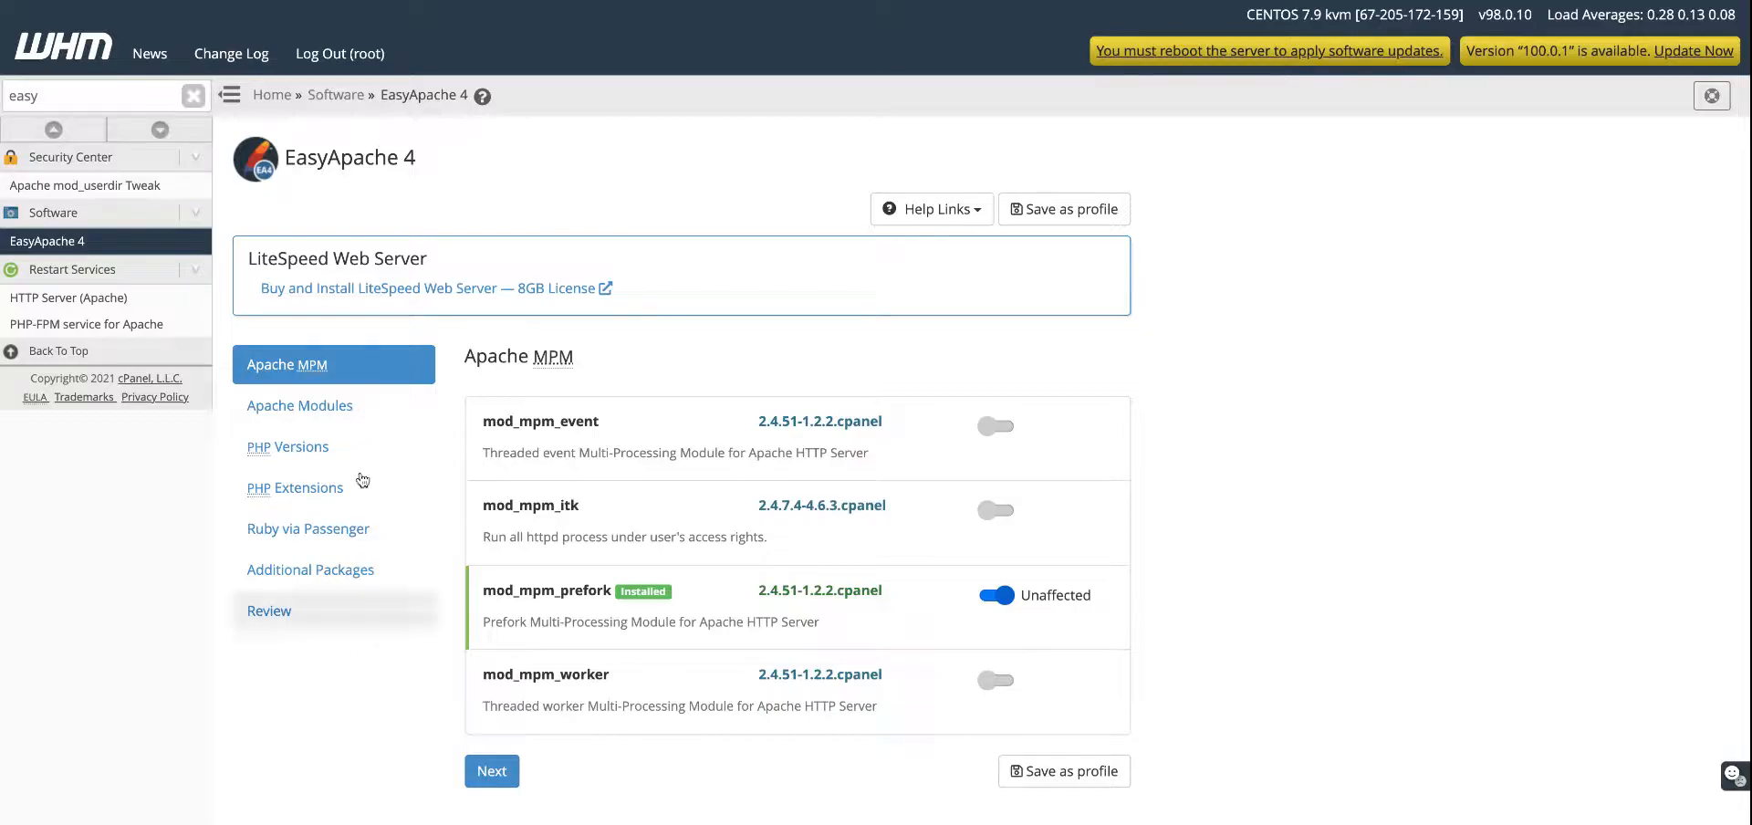
pyautogui.click(288, 446)
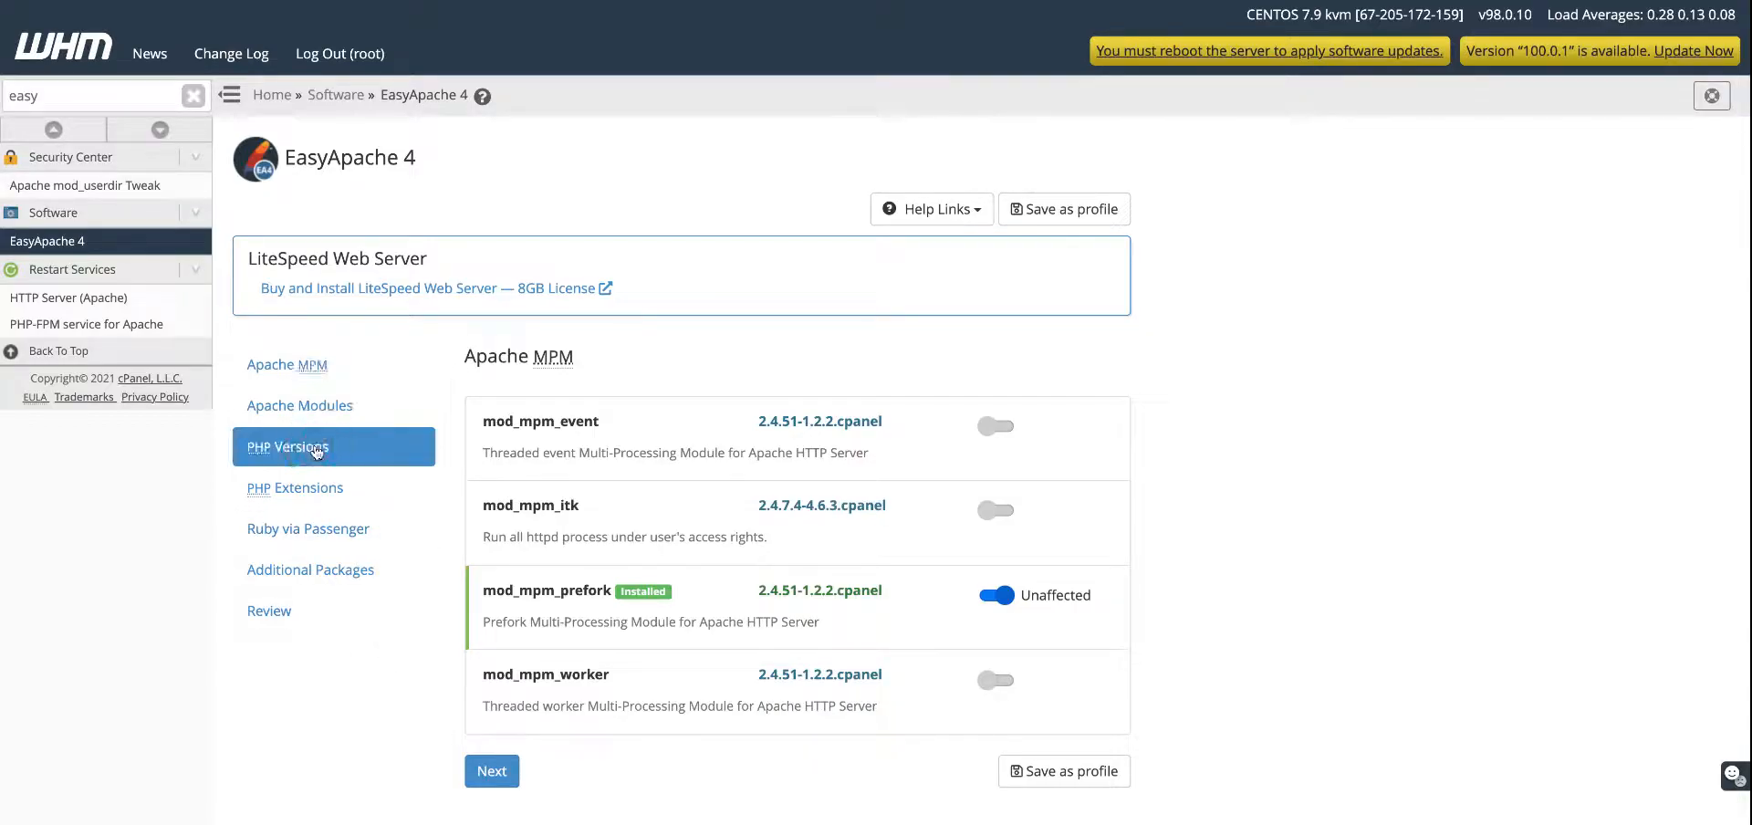
pyautogui.click(289, 446)
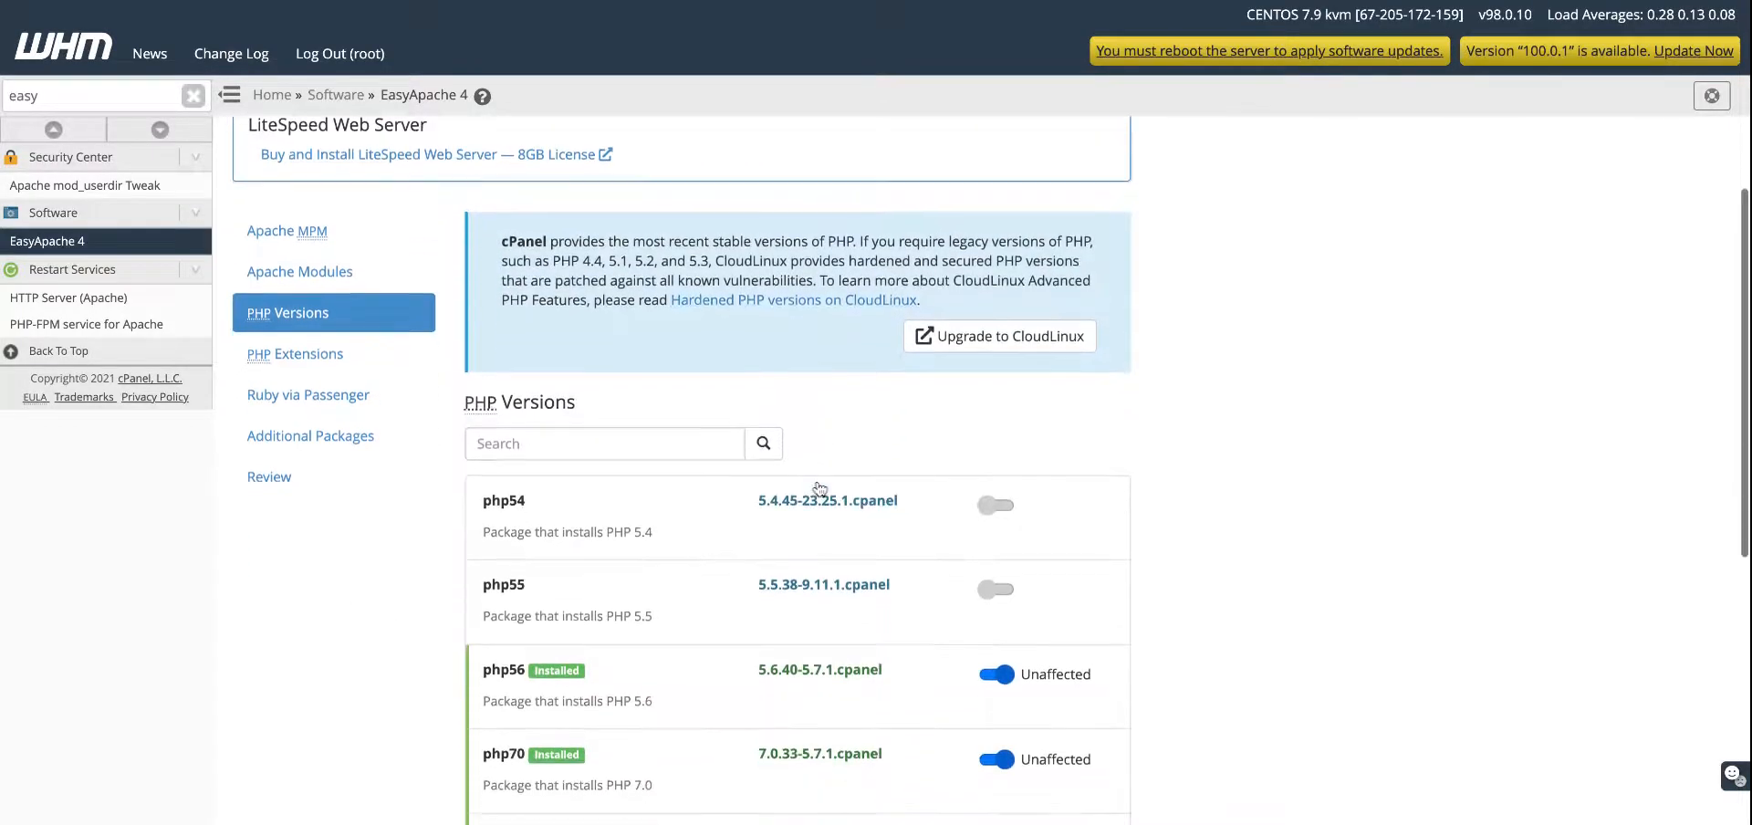
pyautogui.scroll(-3)
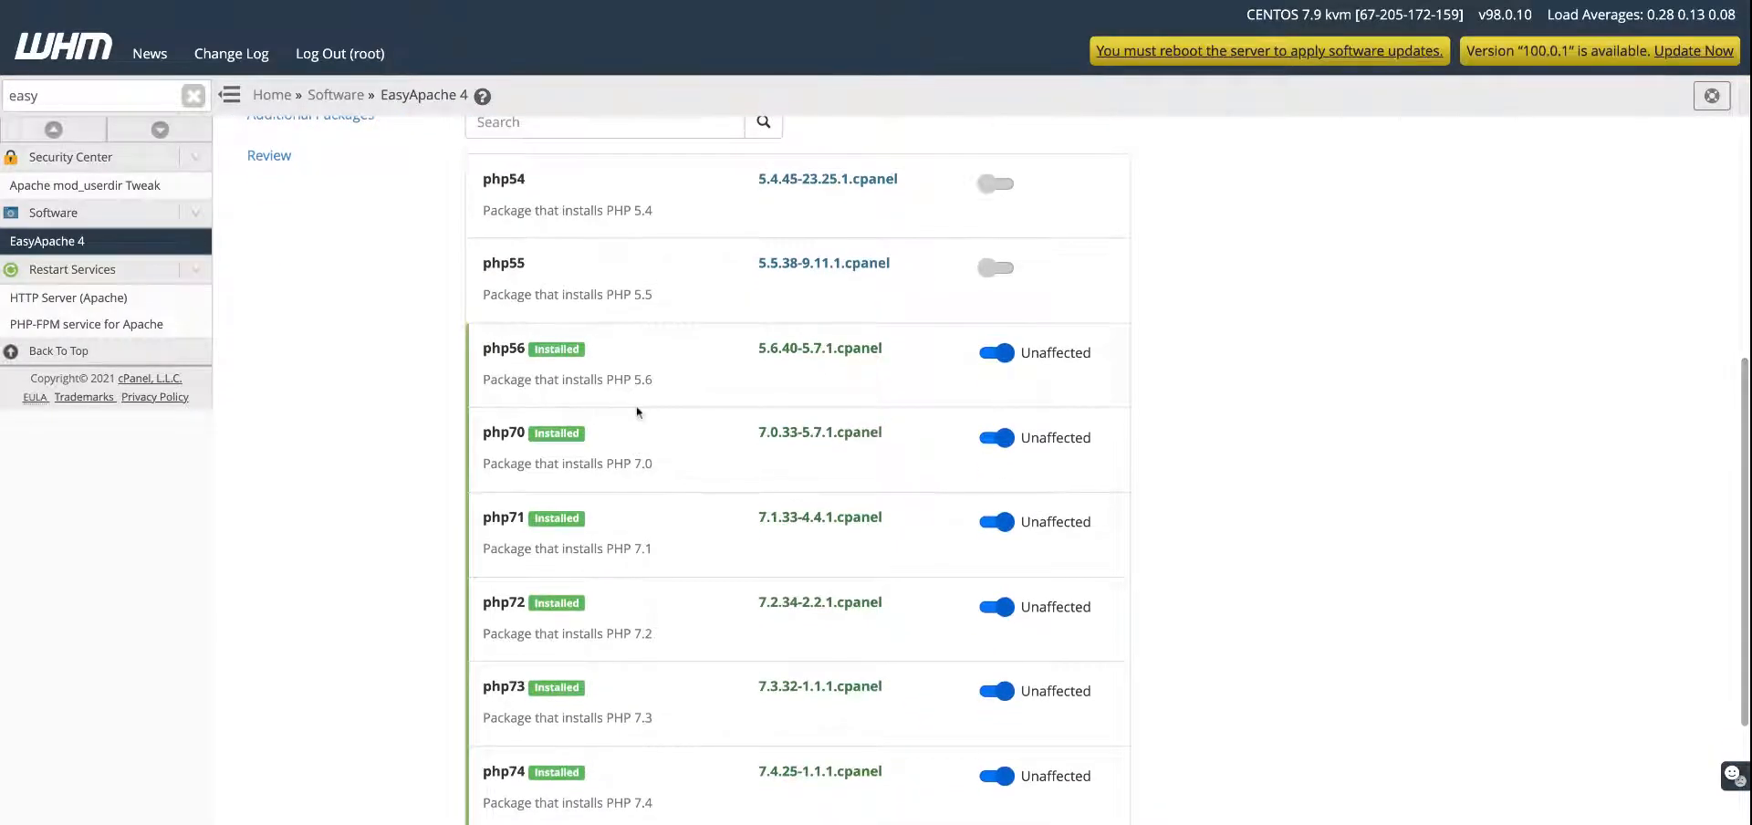
pyautogui.scroll(-3)
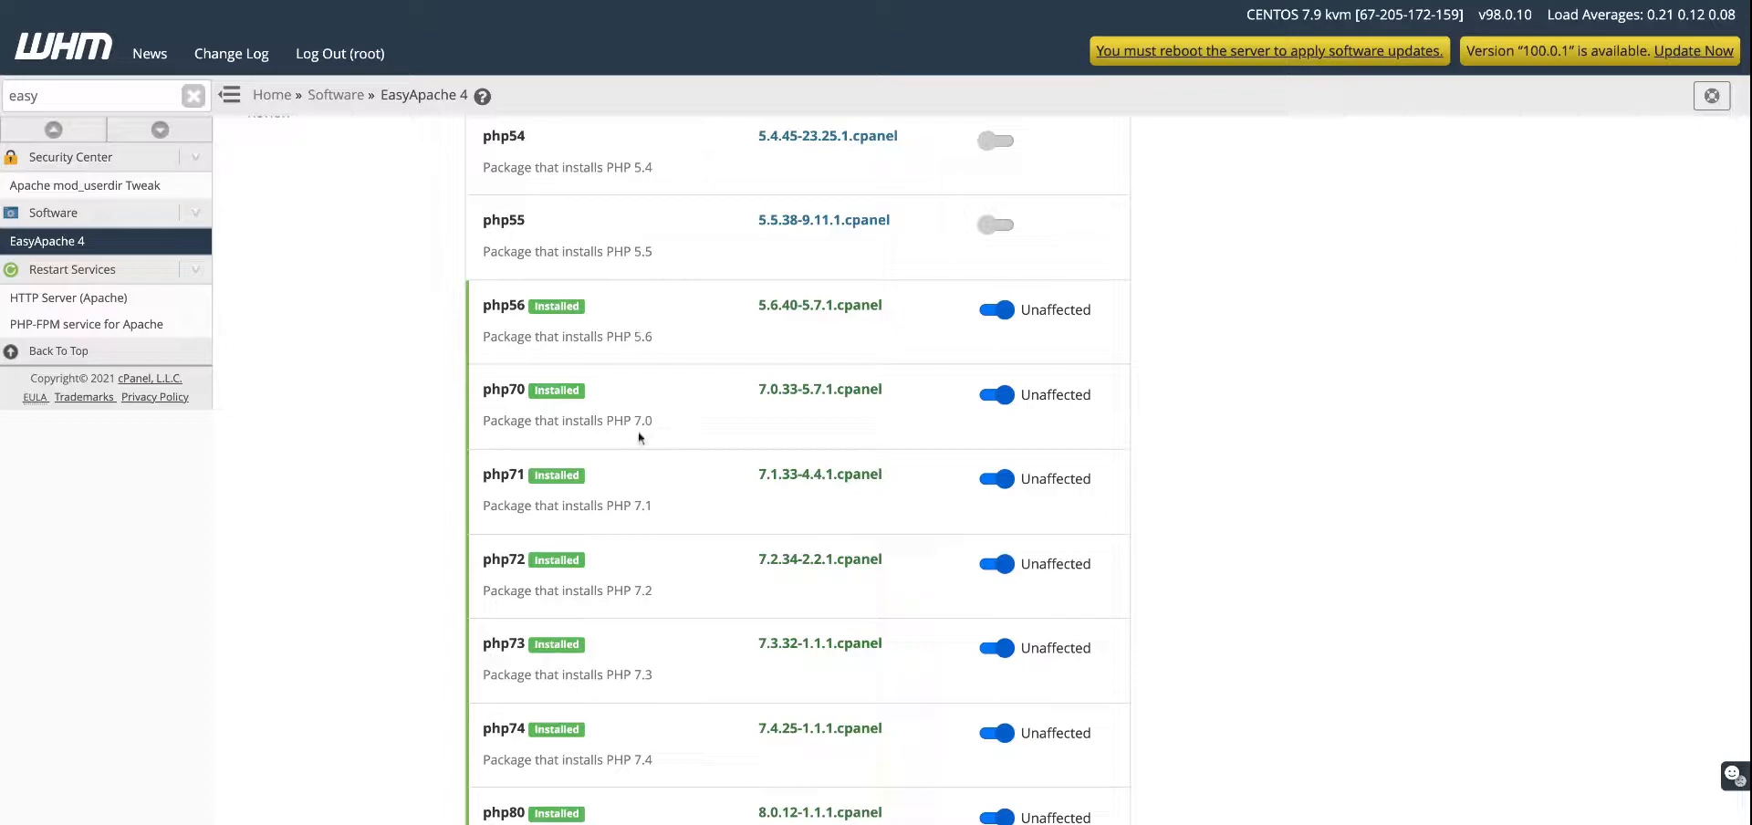
pyautogui.scroll(-3)
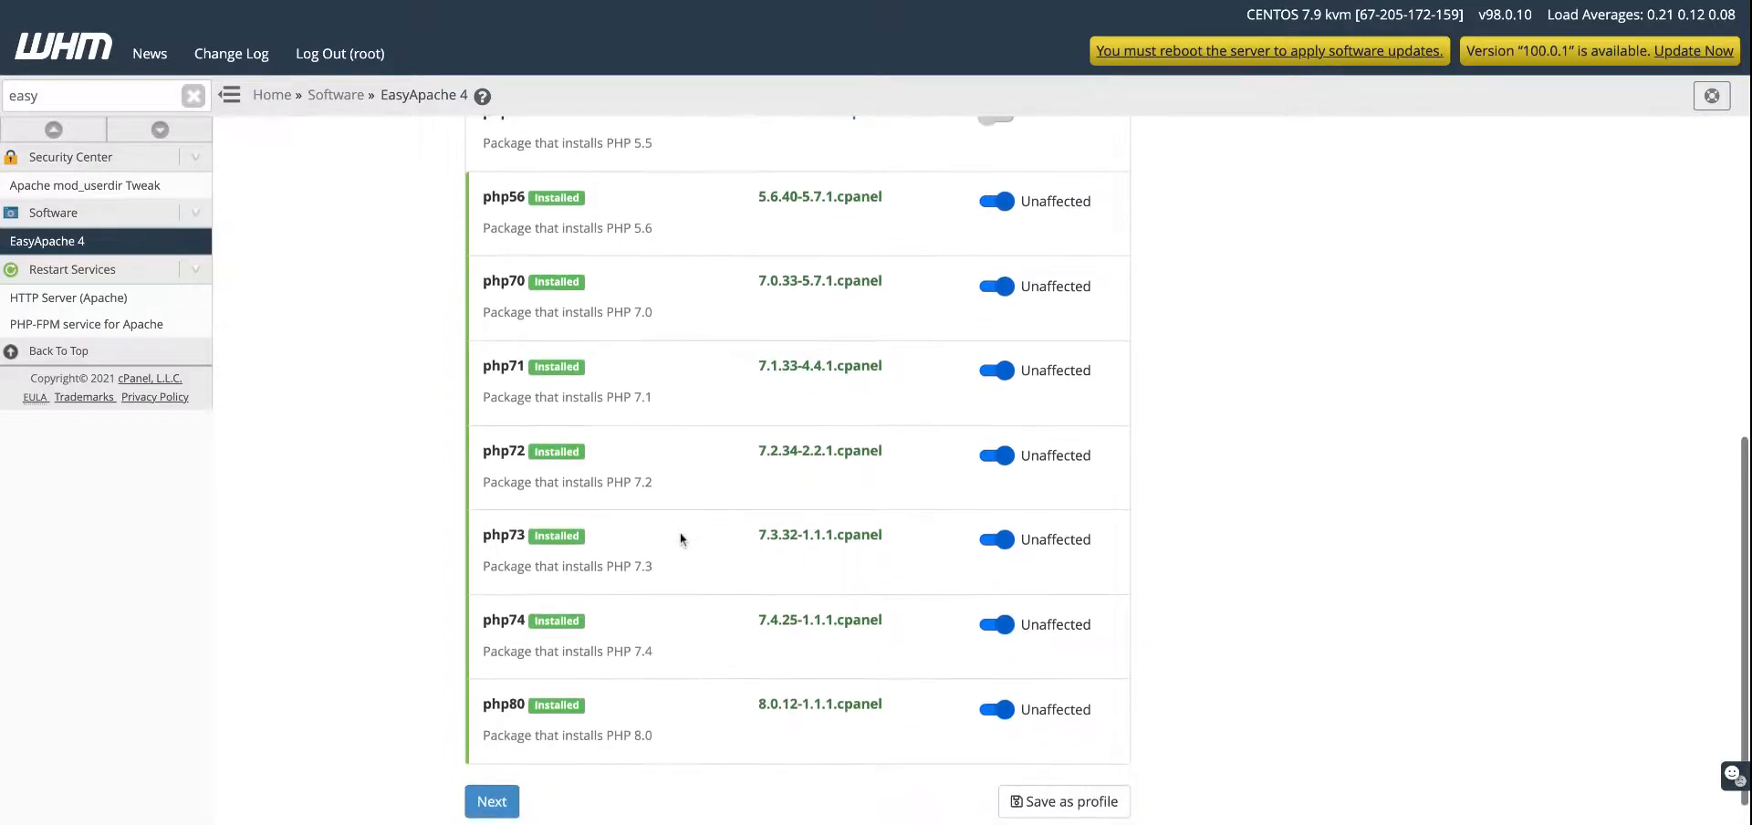
pyautogui.scroll(-3)
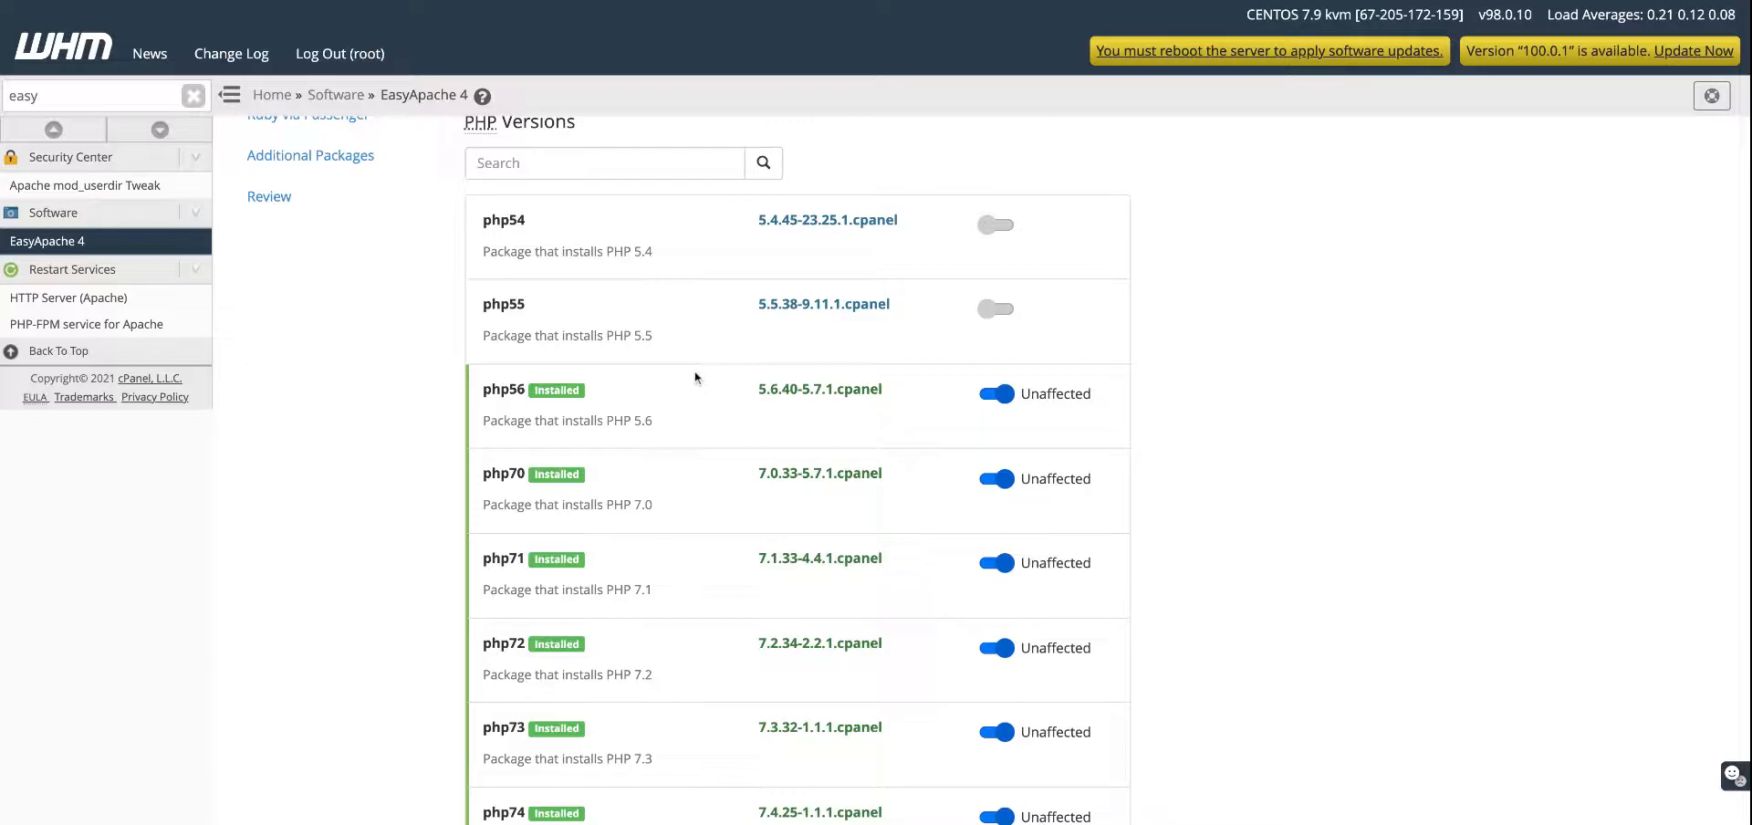
pyautogui.moveTo(653, 311)
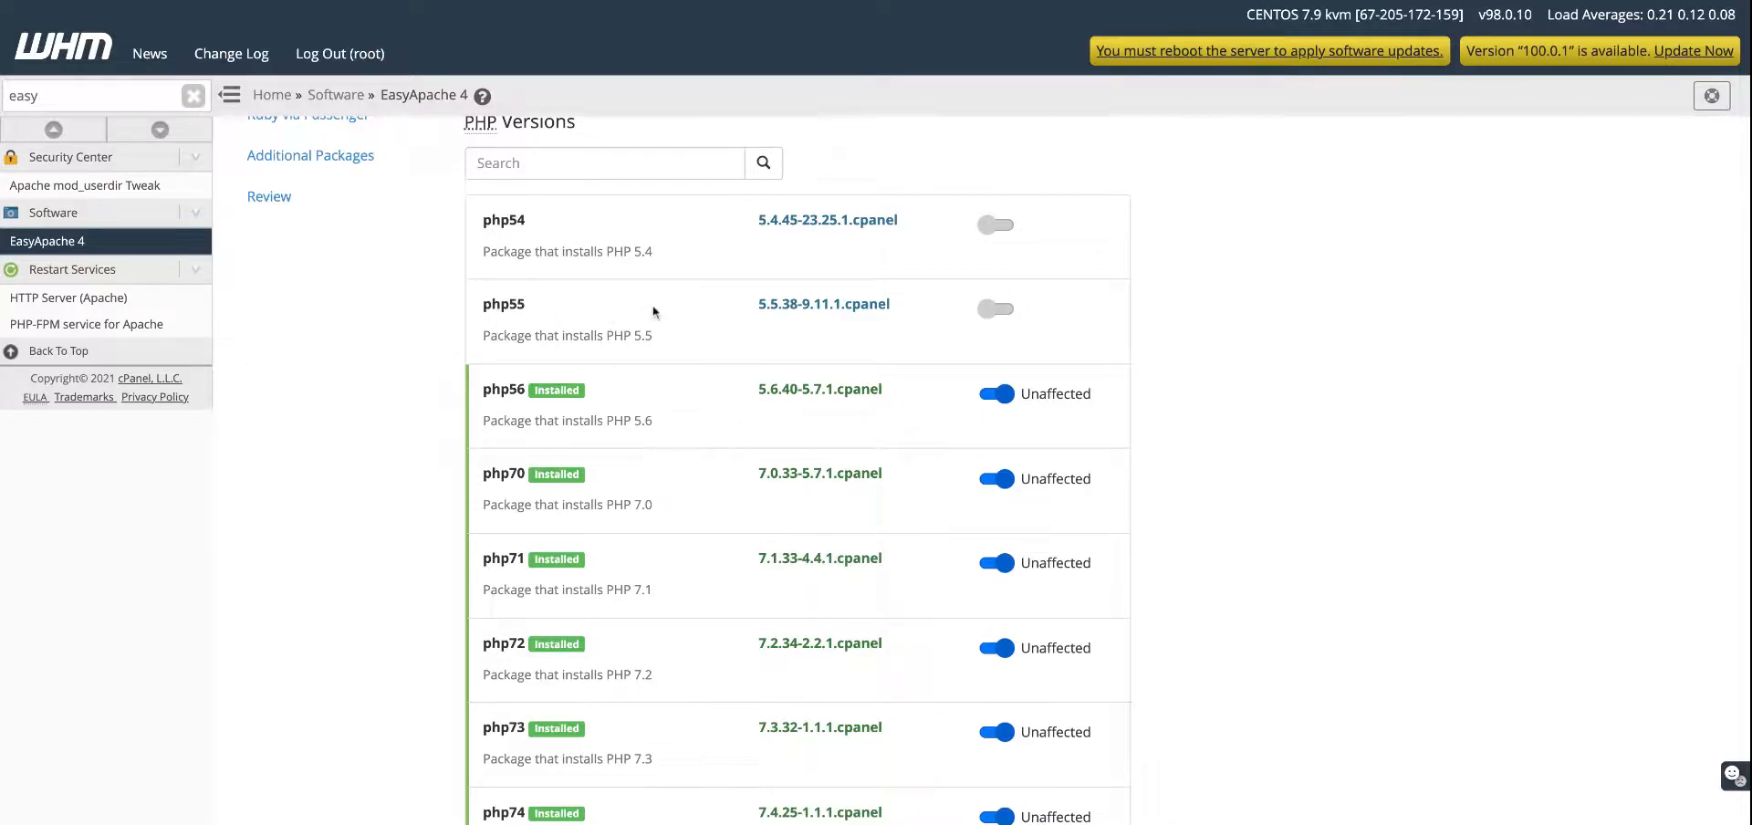
# - Toggle php55 on, accept the end-of-life warning, and review the list
pyautogui.click(992, 308)
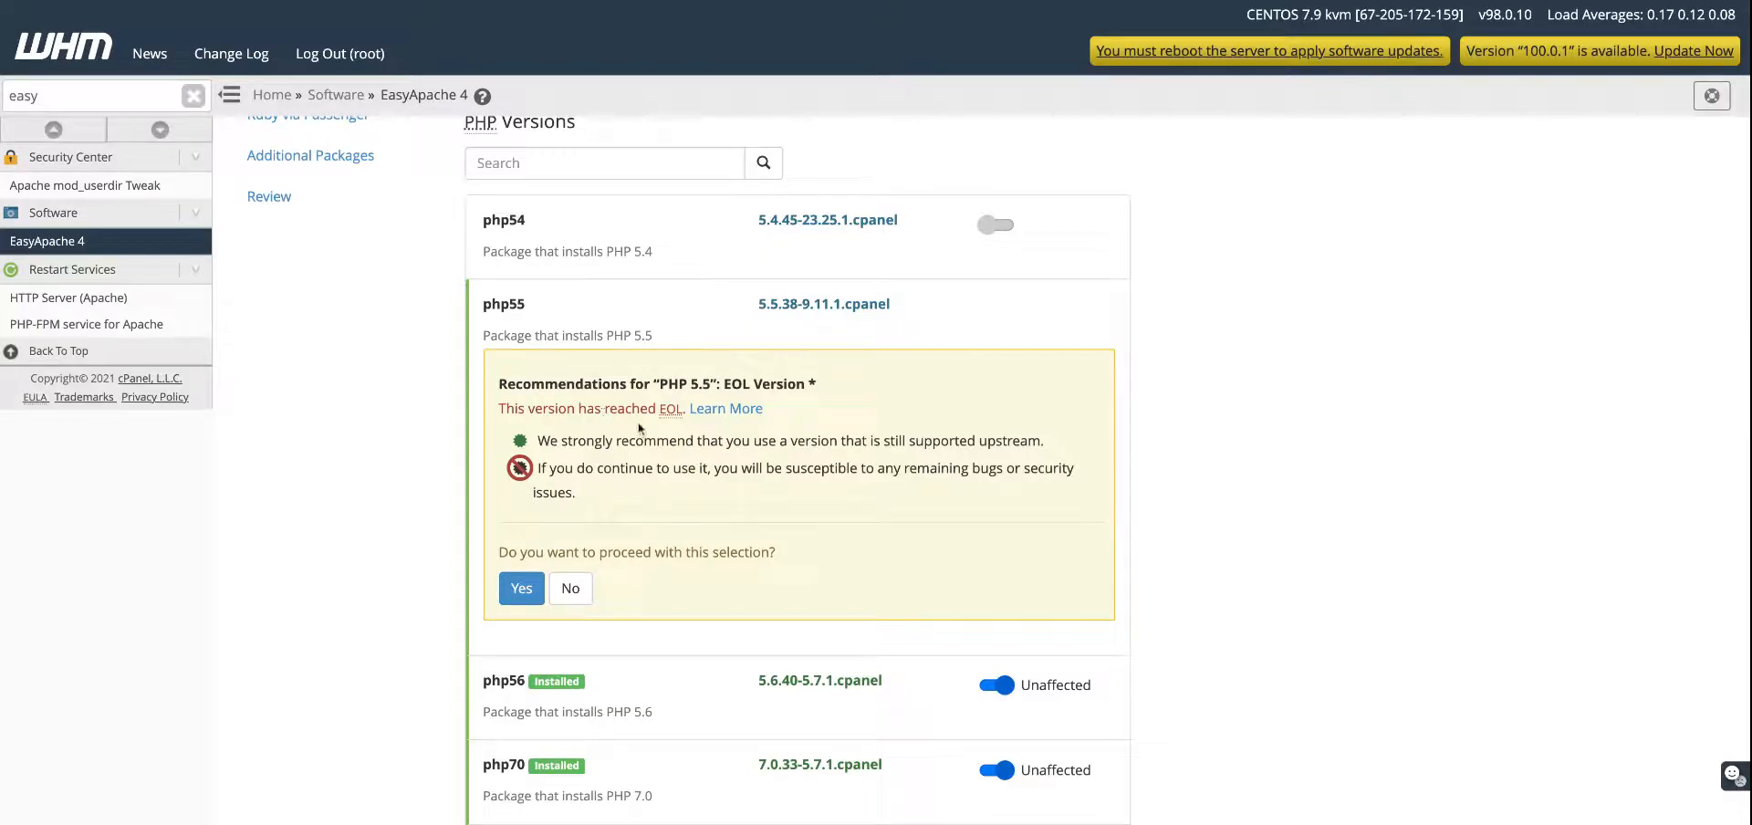
pyautogui.moveTo(689, 388)
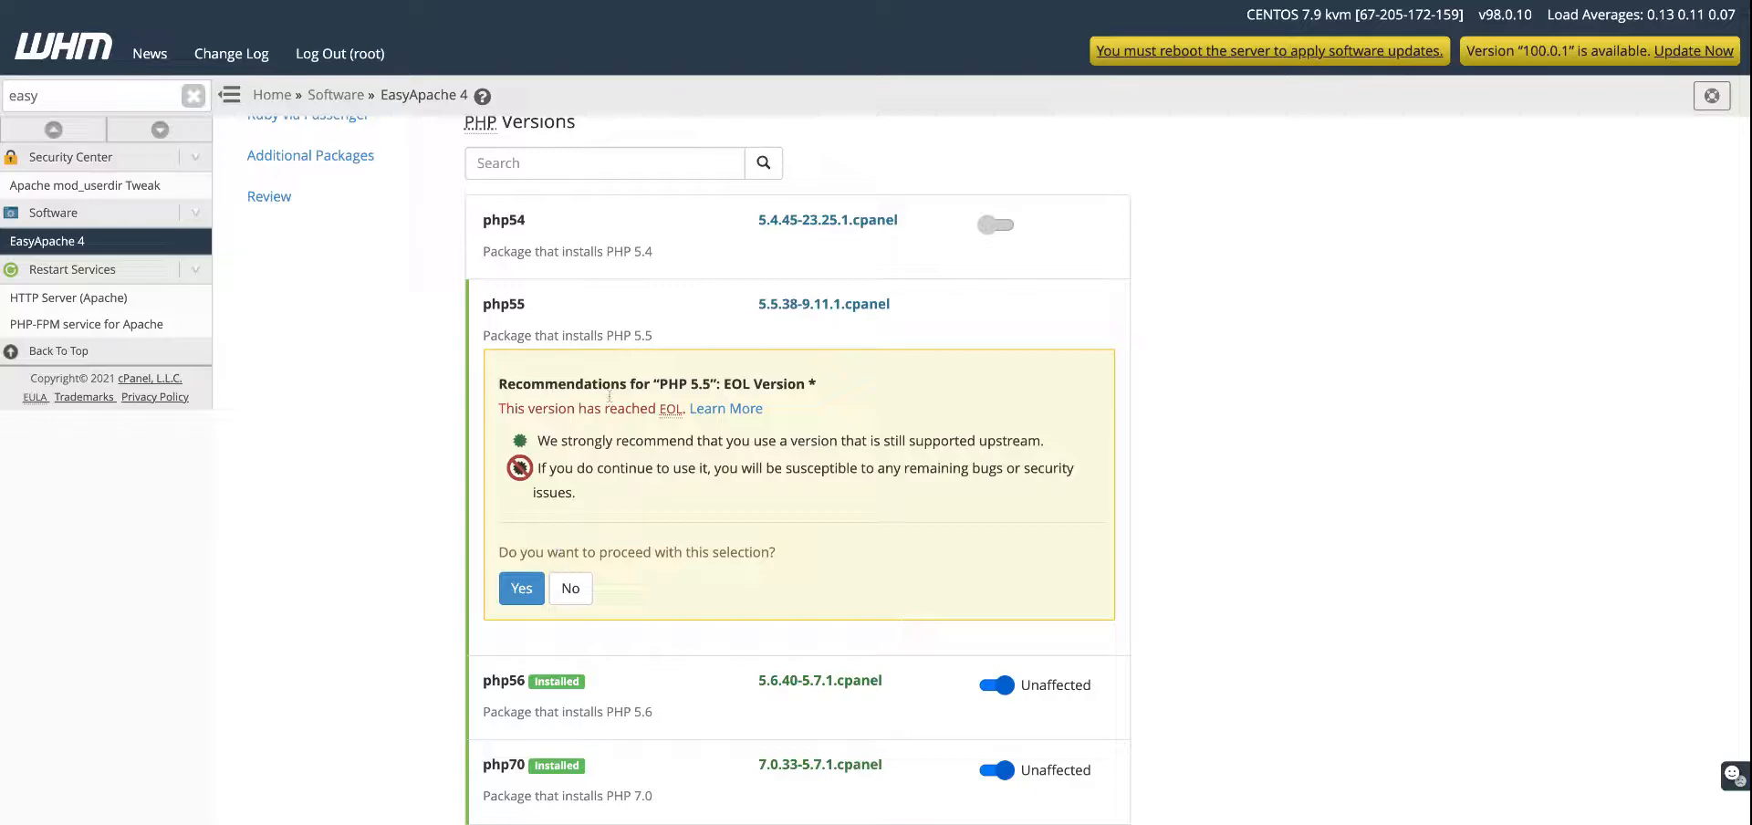
pyautogui.click(521, 588)
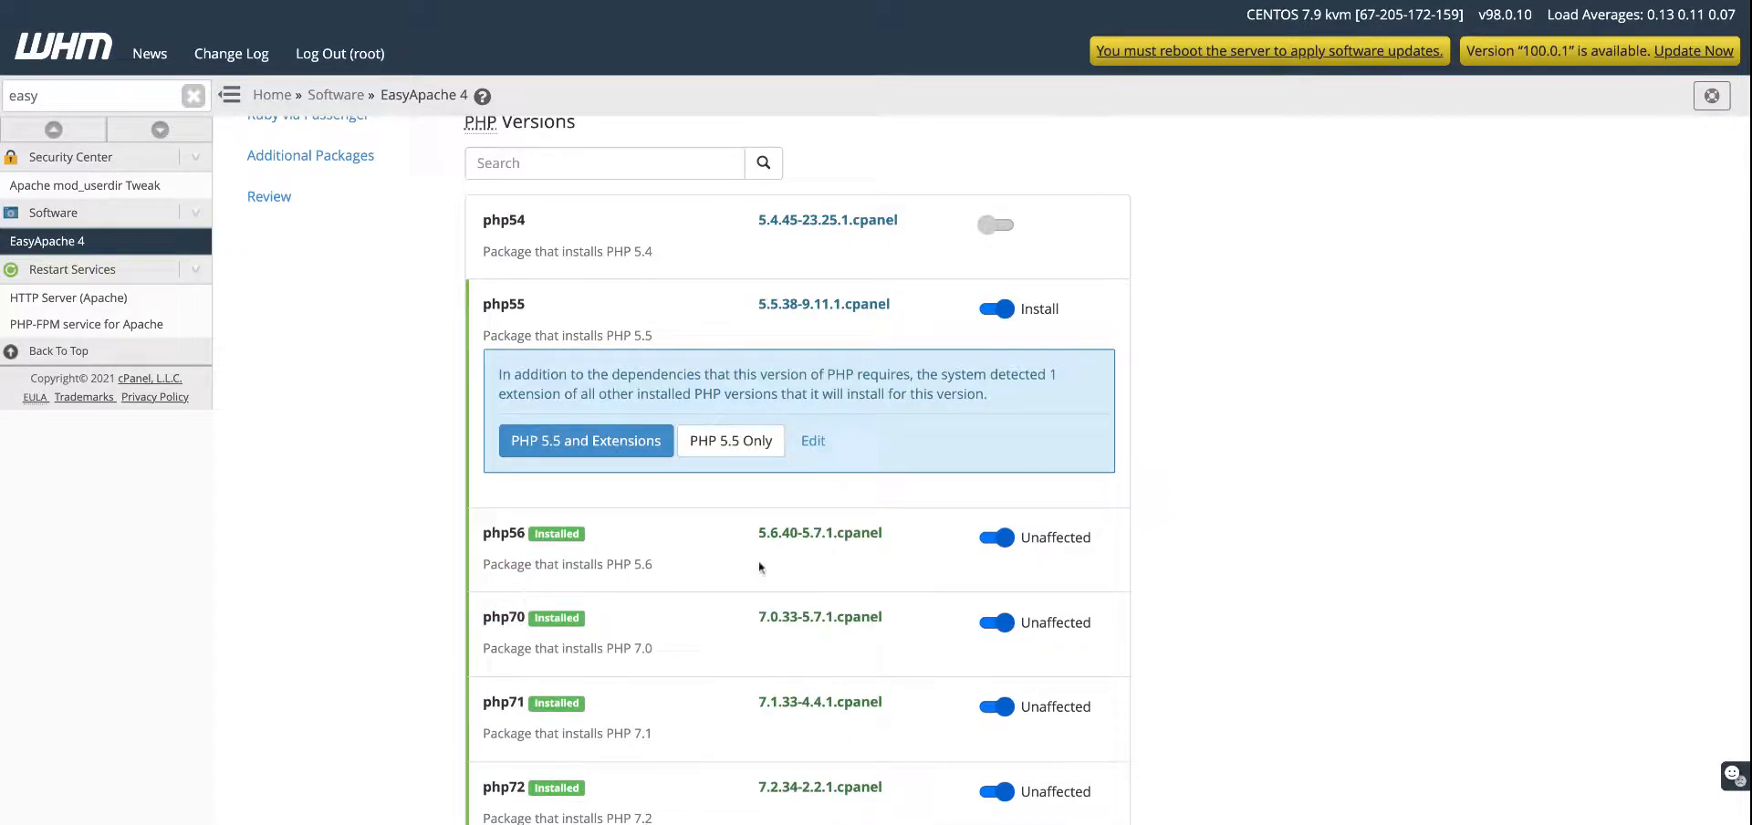
pyautogui.scroll(-3)
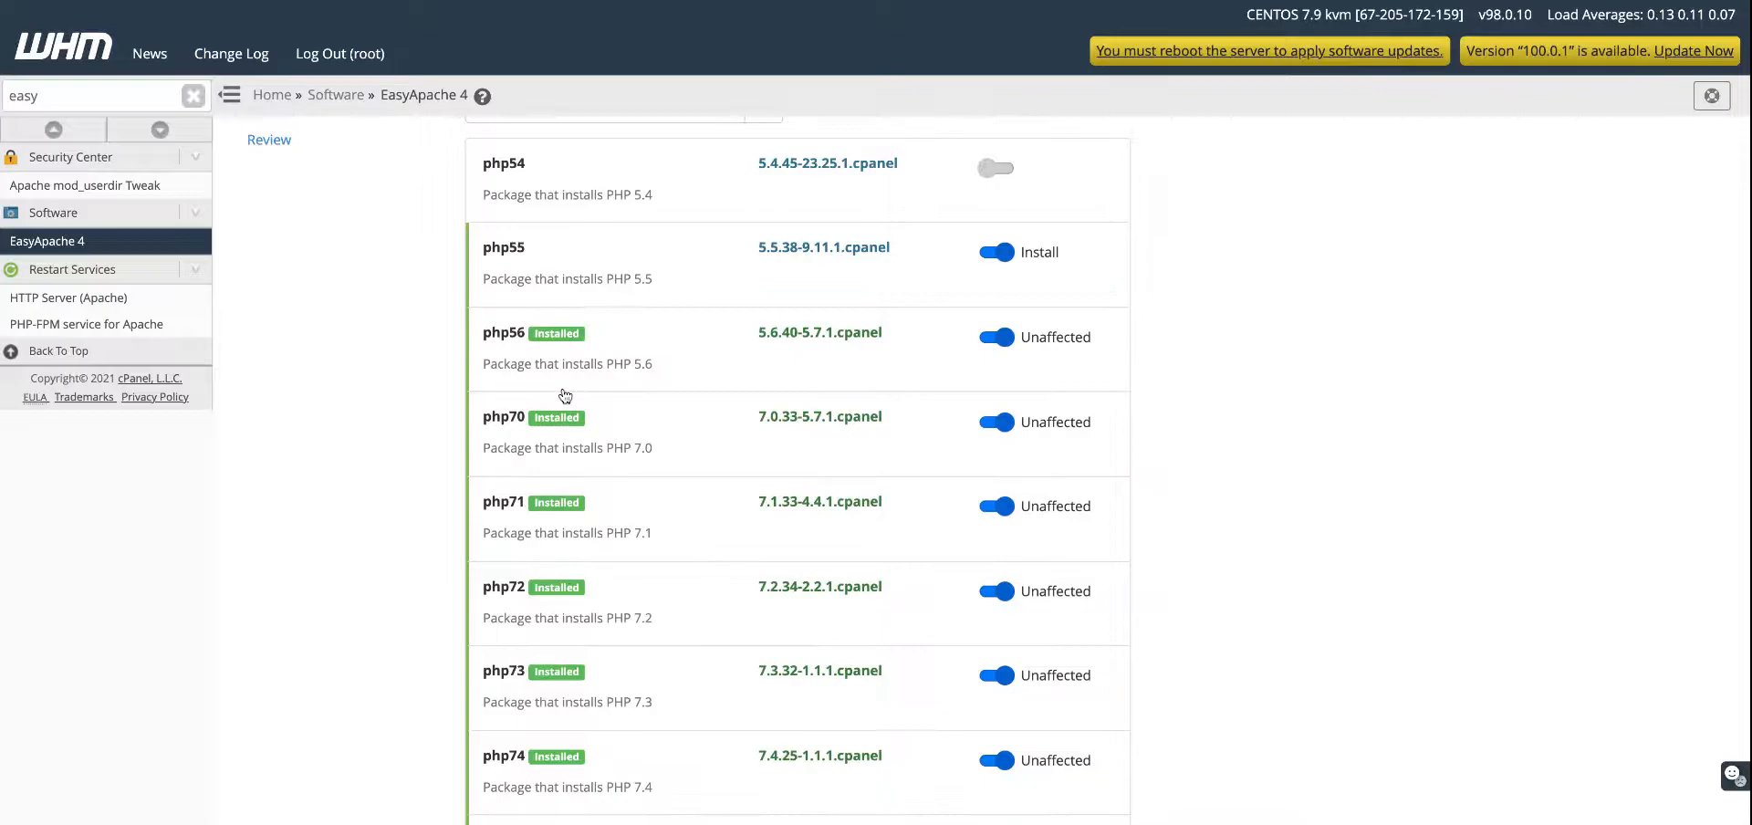
pyautogui.scroll(-3)
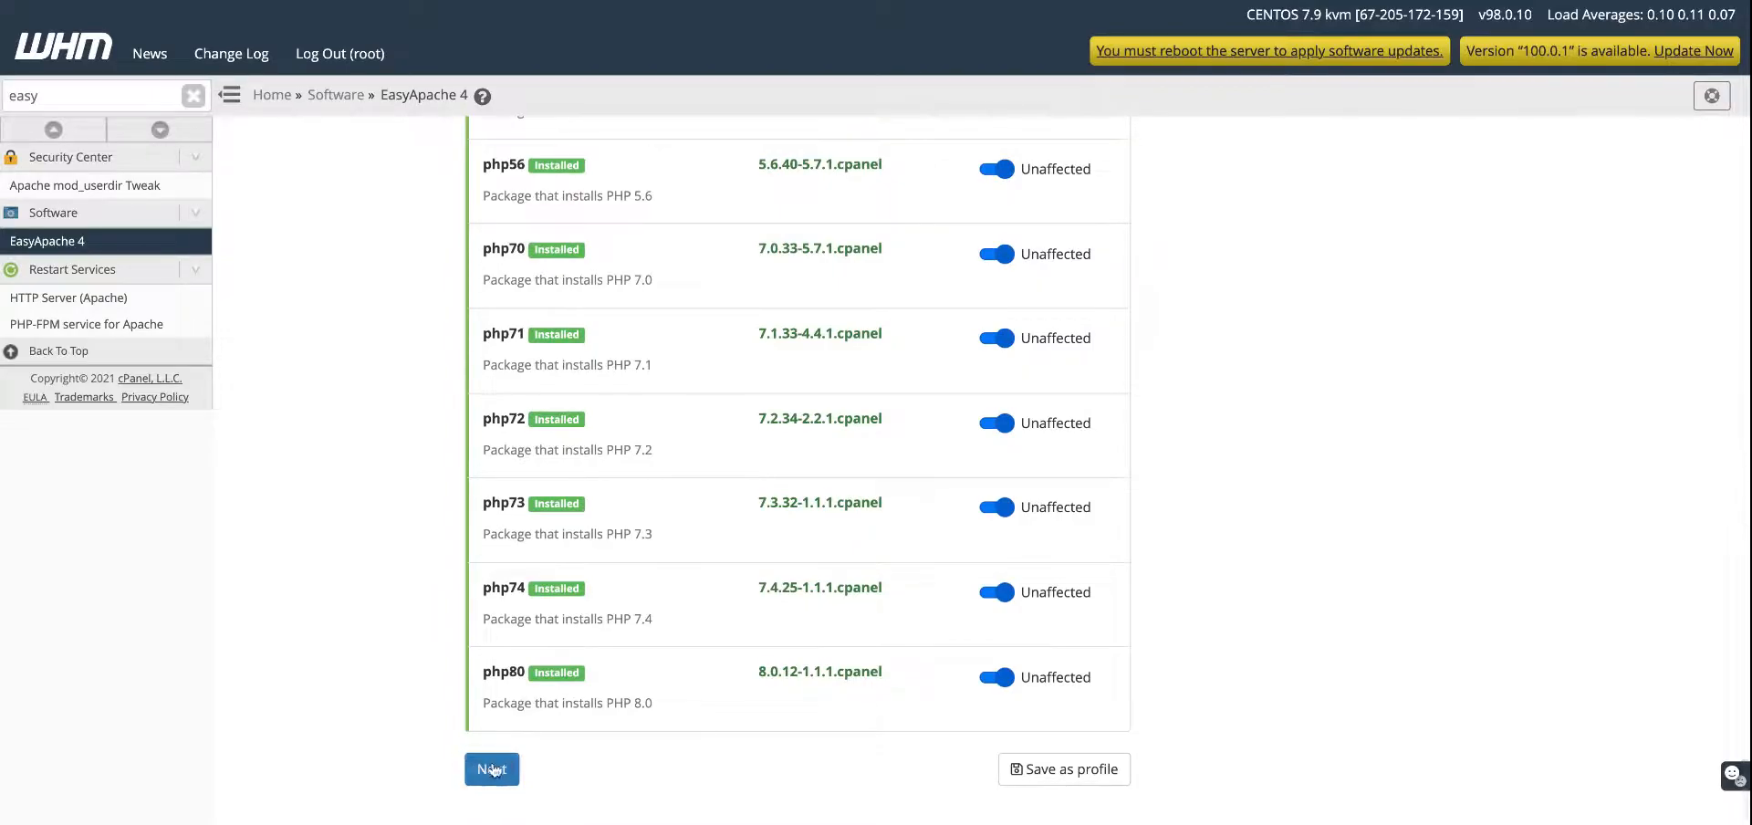
# - Keep the default PHP 5.5 extensions and skip past the Ruby via Passenger options
pyautogui.click(492, 769)
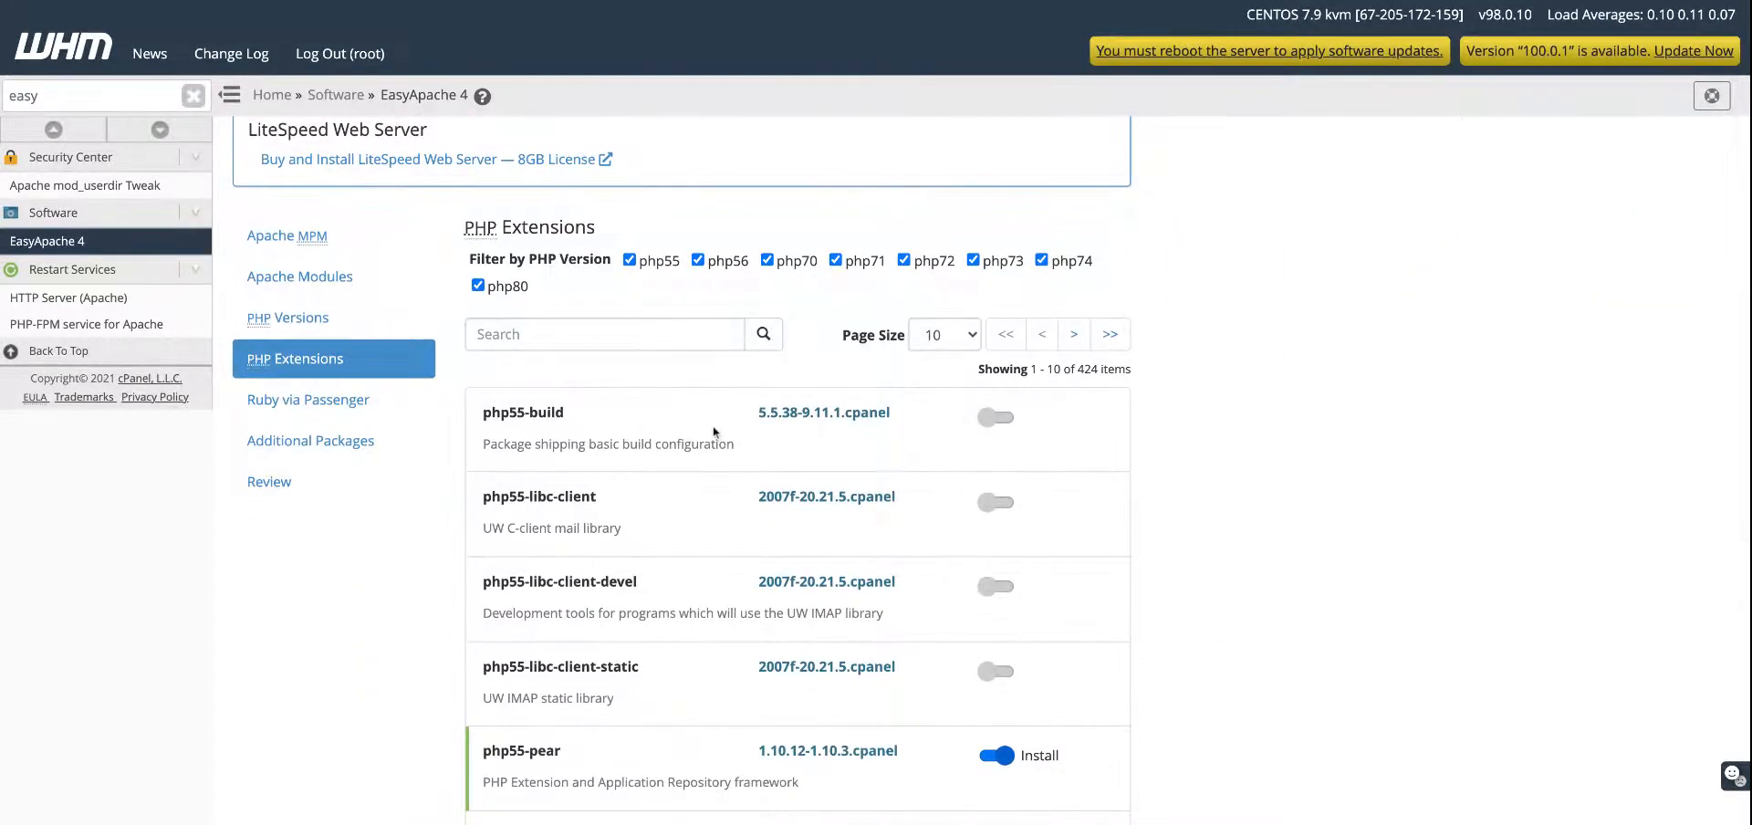
pyautogui.scroll(-3)
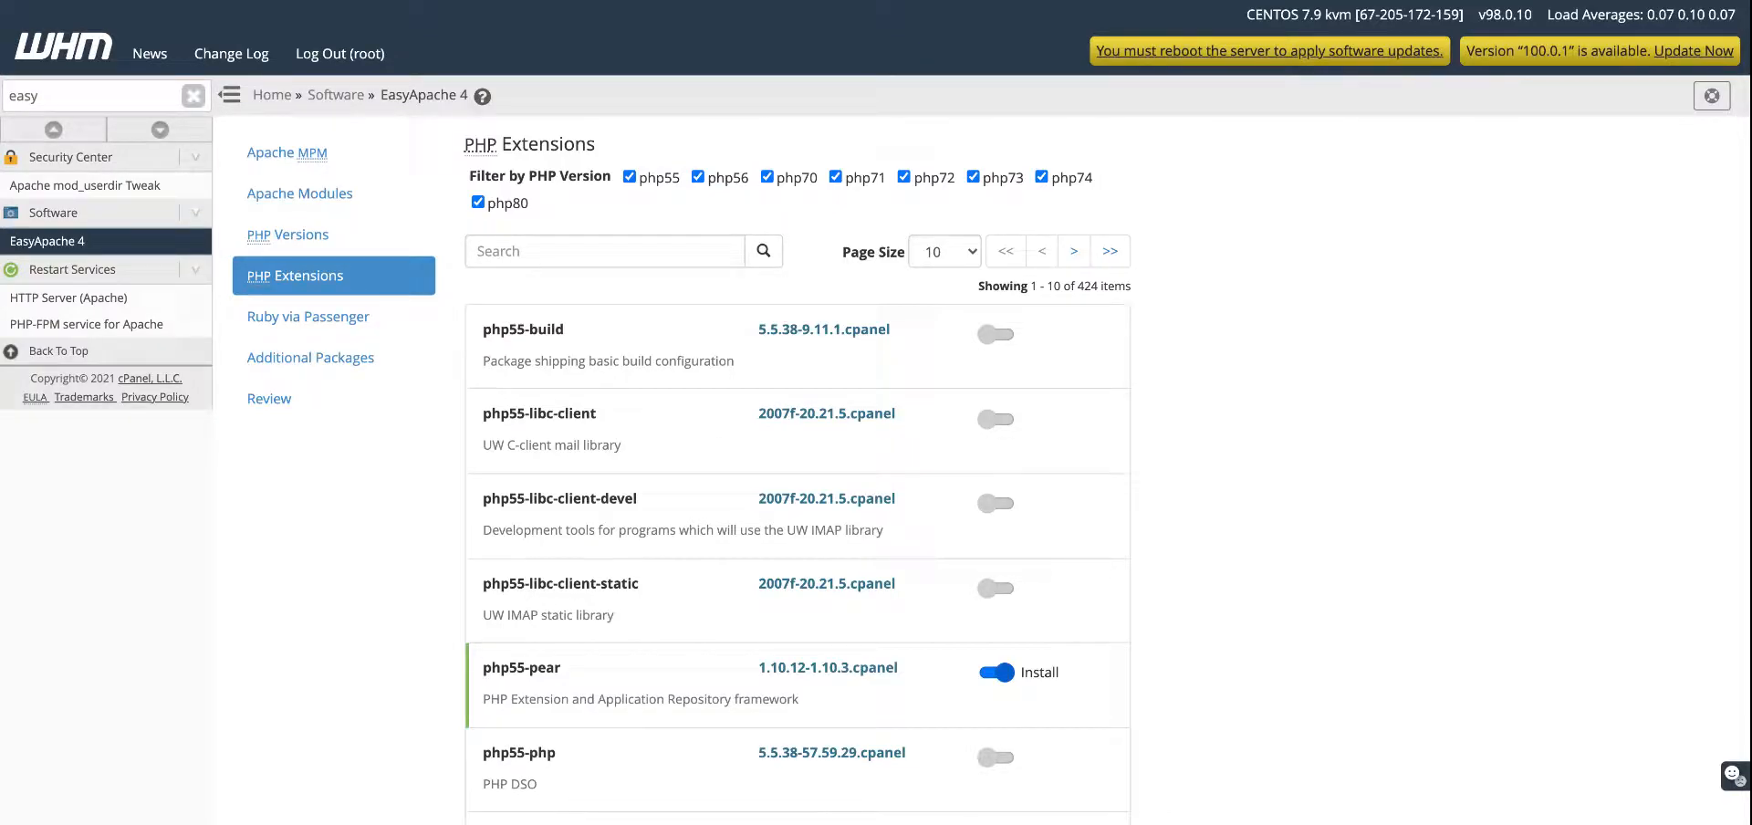
pyautogui.scroll(-3)
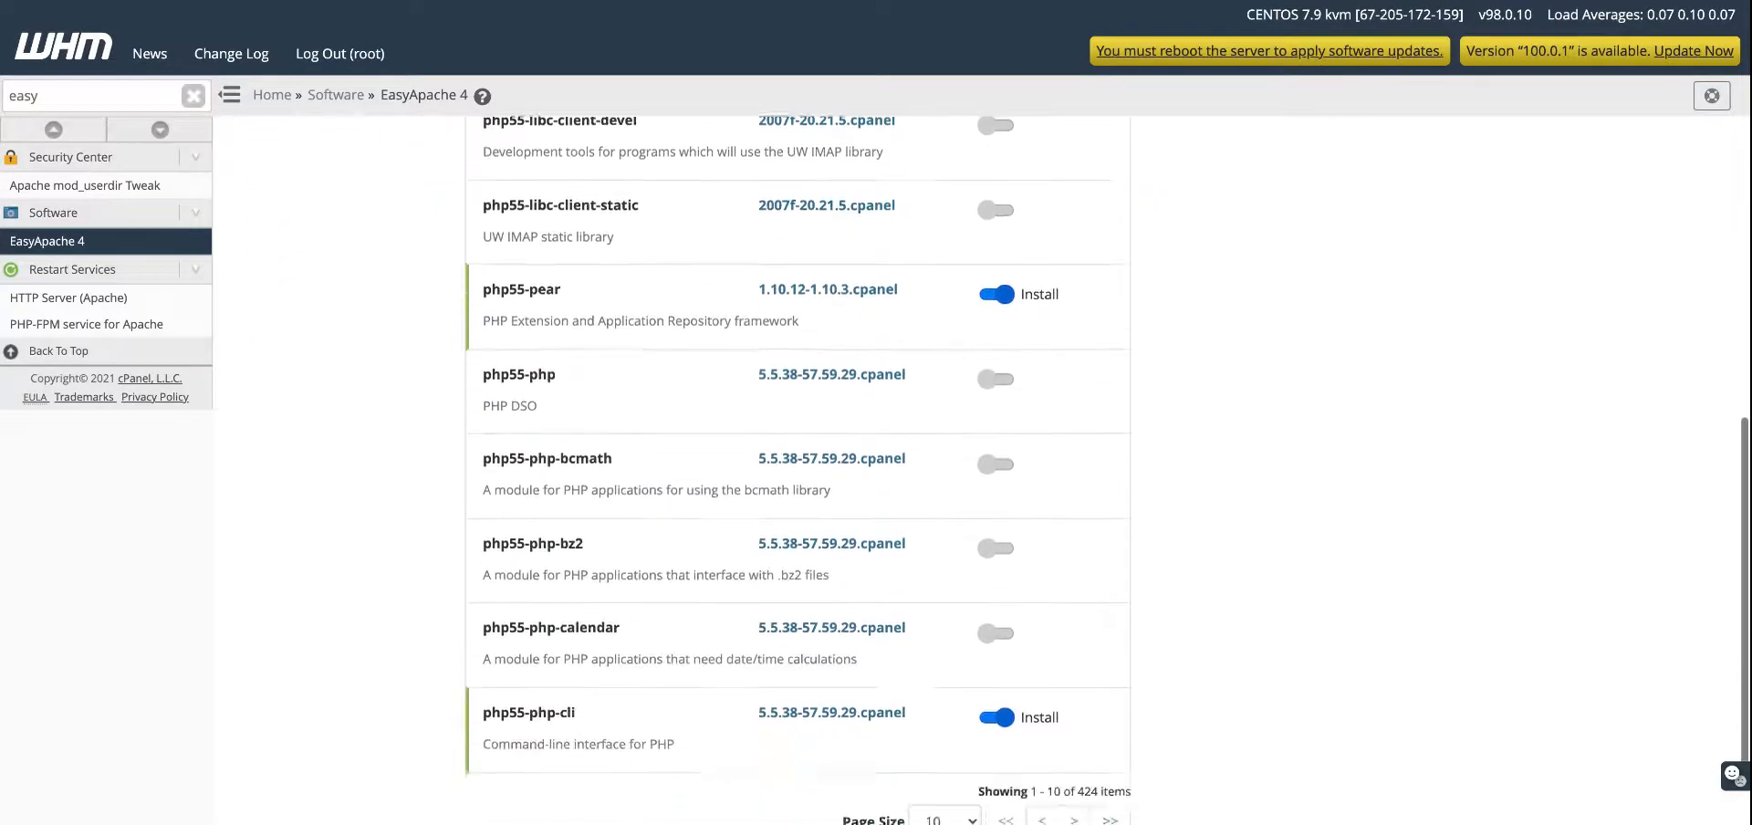
pyautogui.scroll(-3)
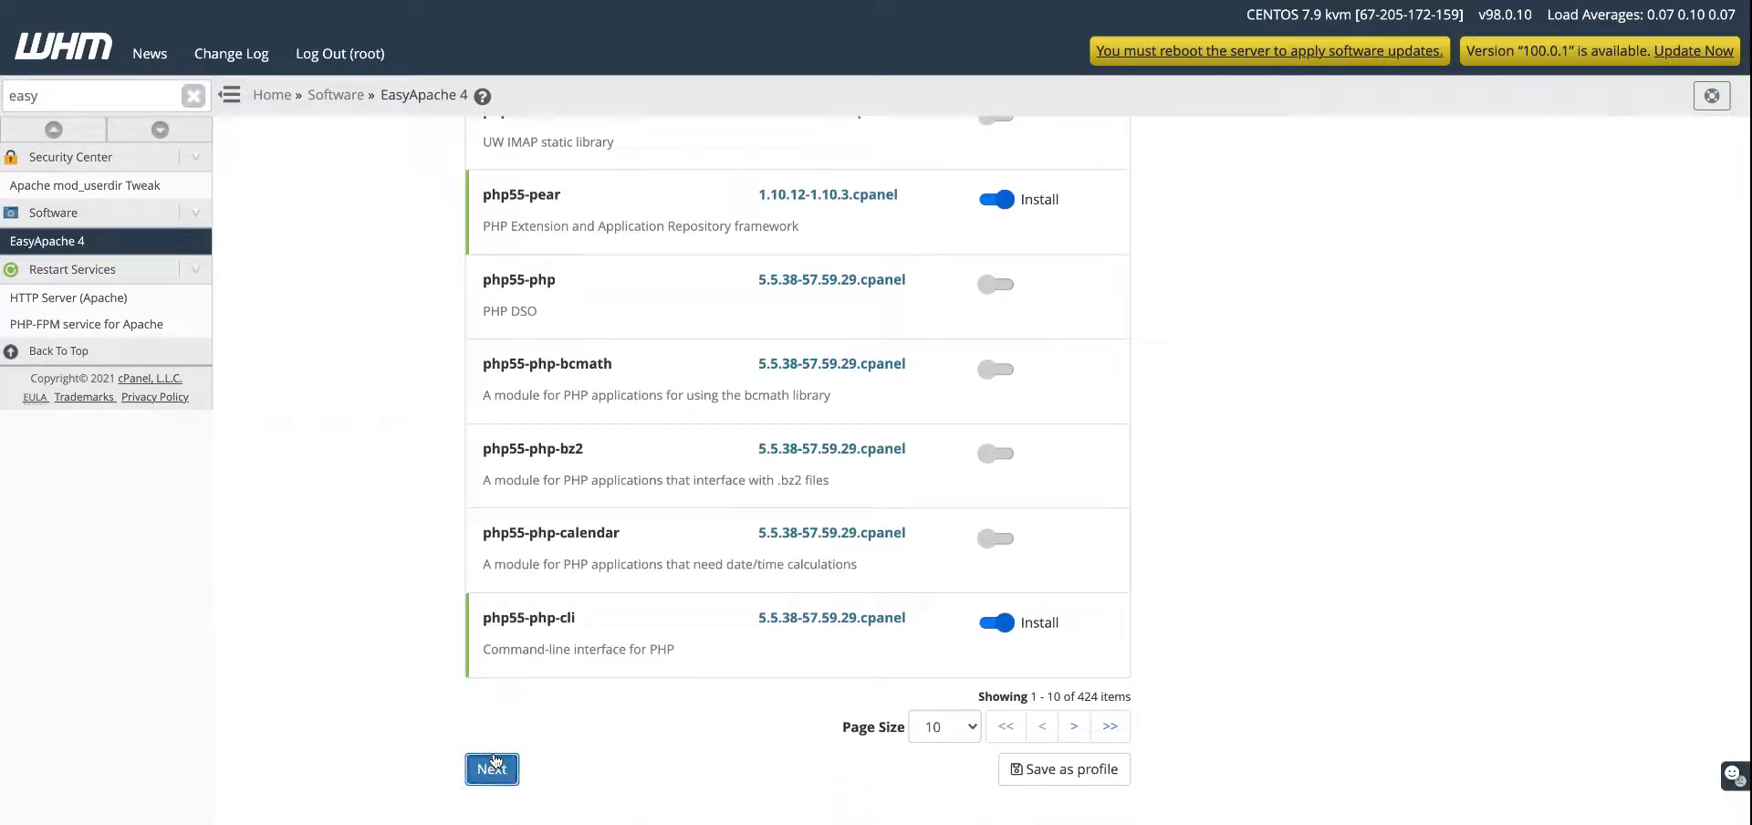
pyautogui.click(491, 768)
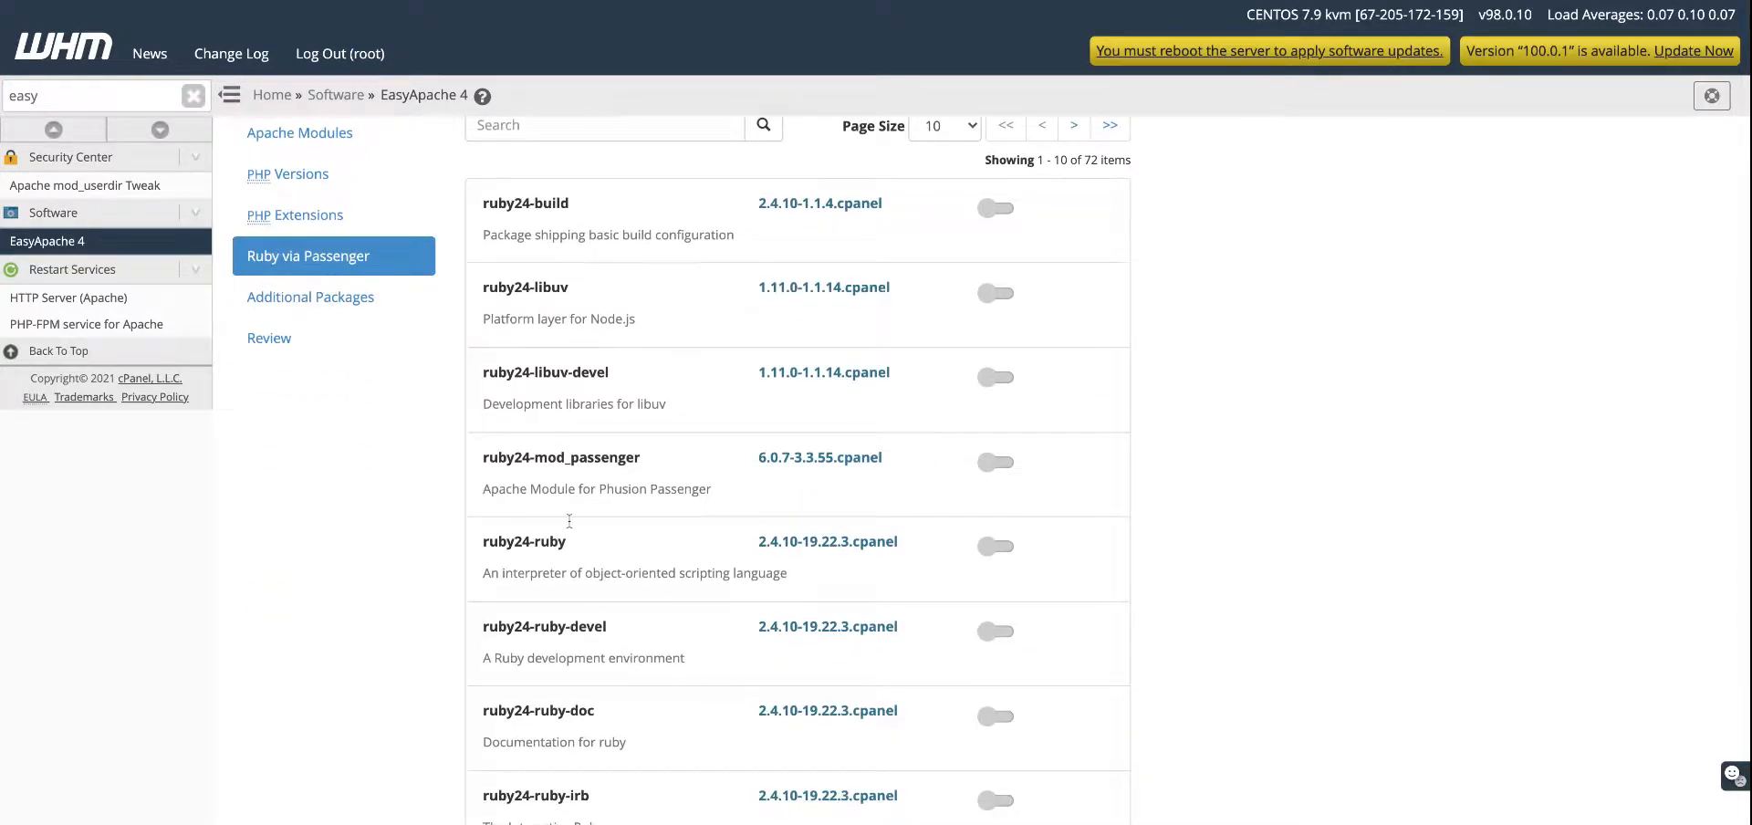
pyautogui.scroll(-3)
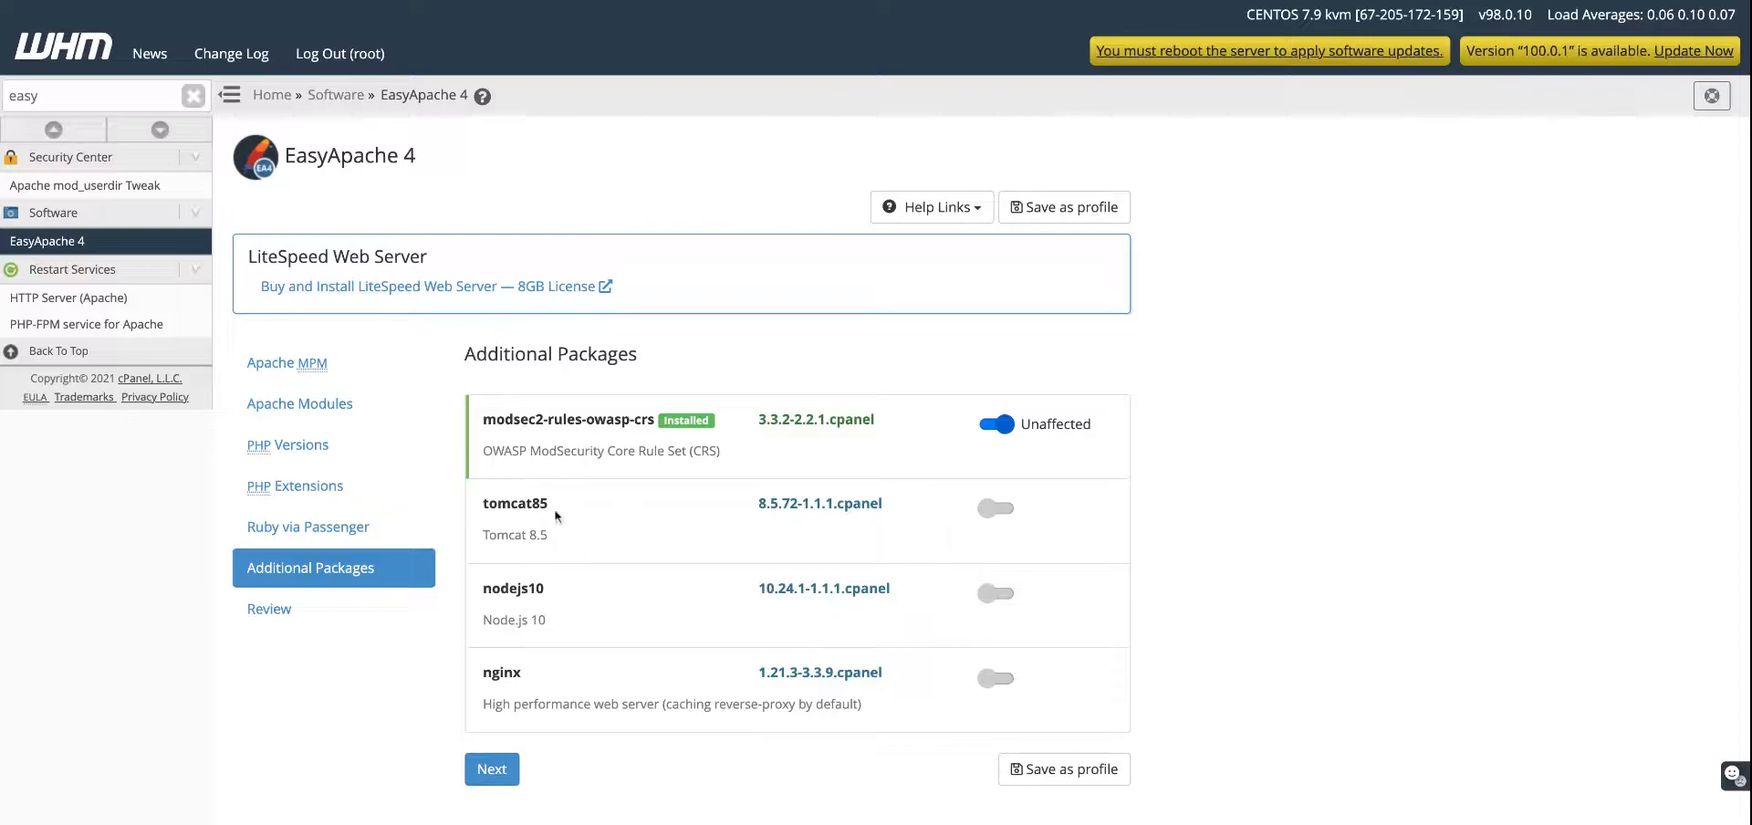
pyautogui.moveTo(583, 540)
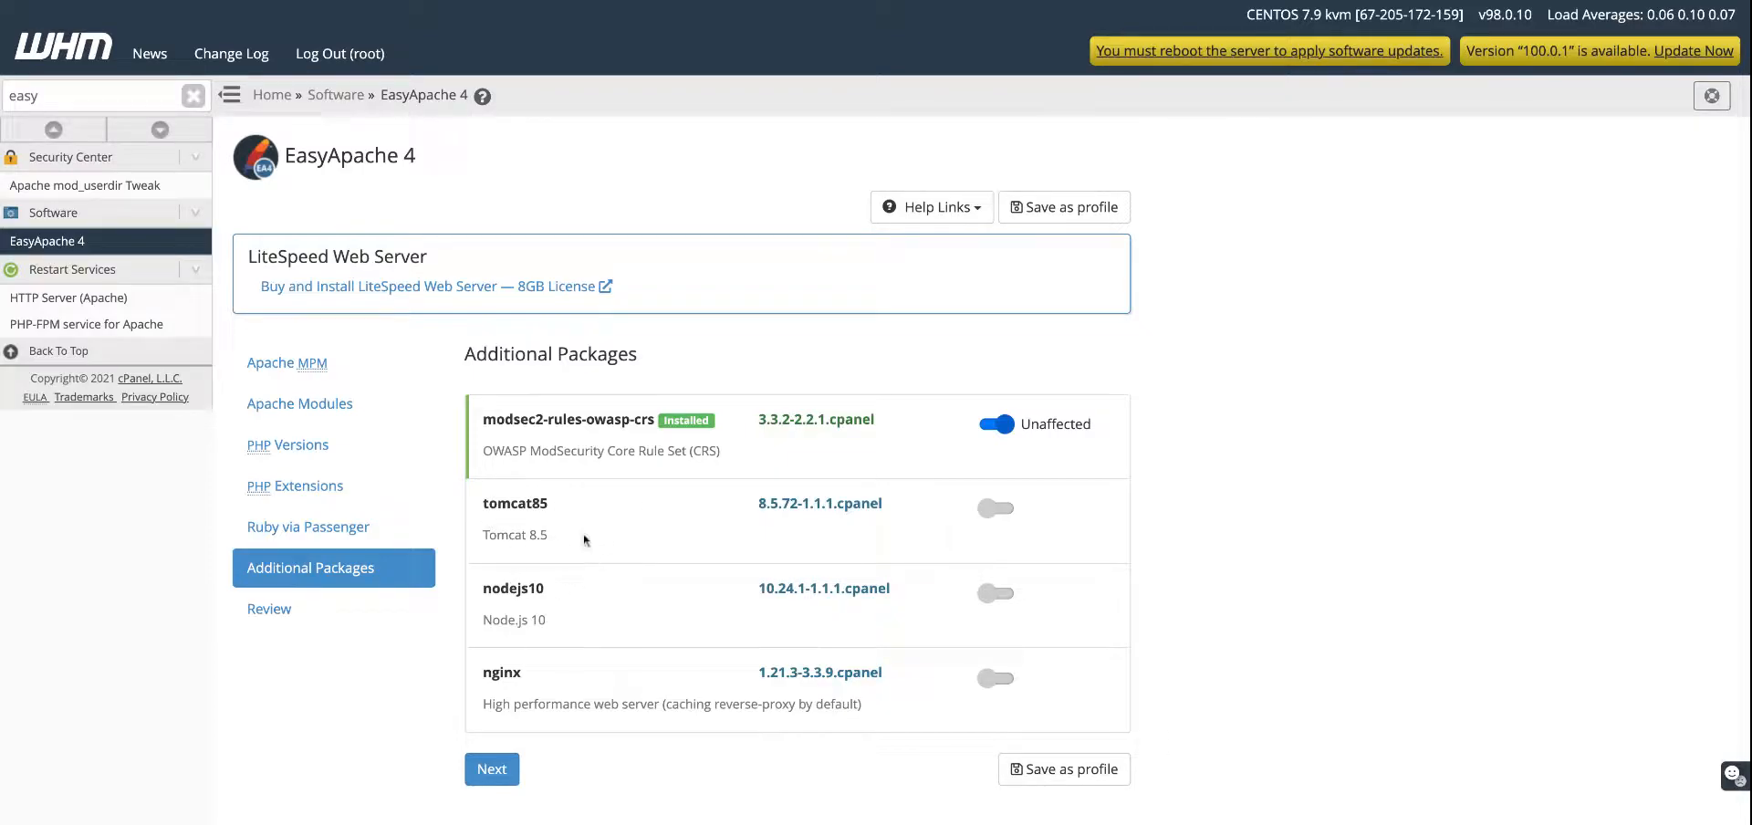
pyautogui.moveTo(562, 523)
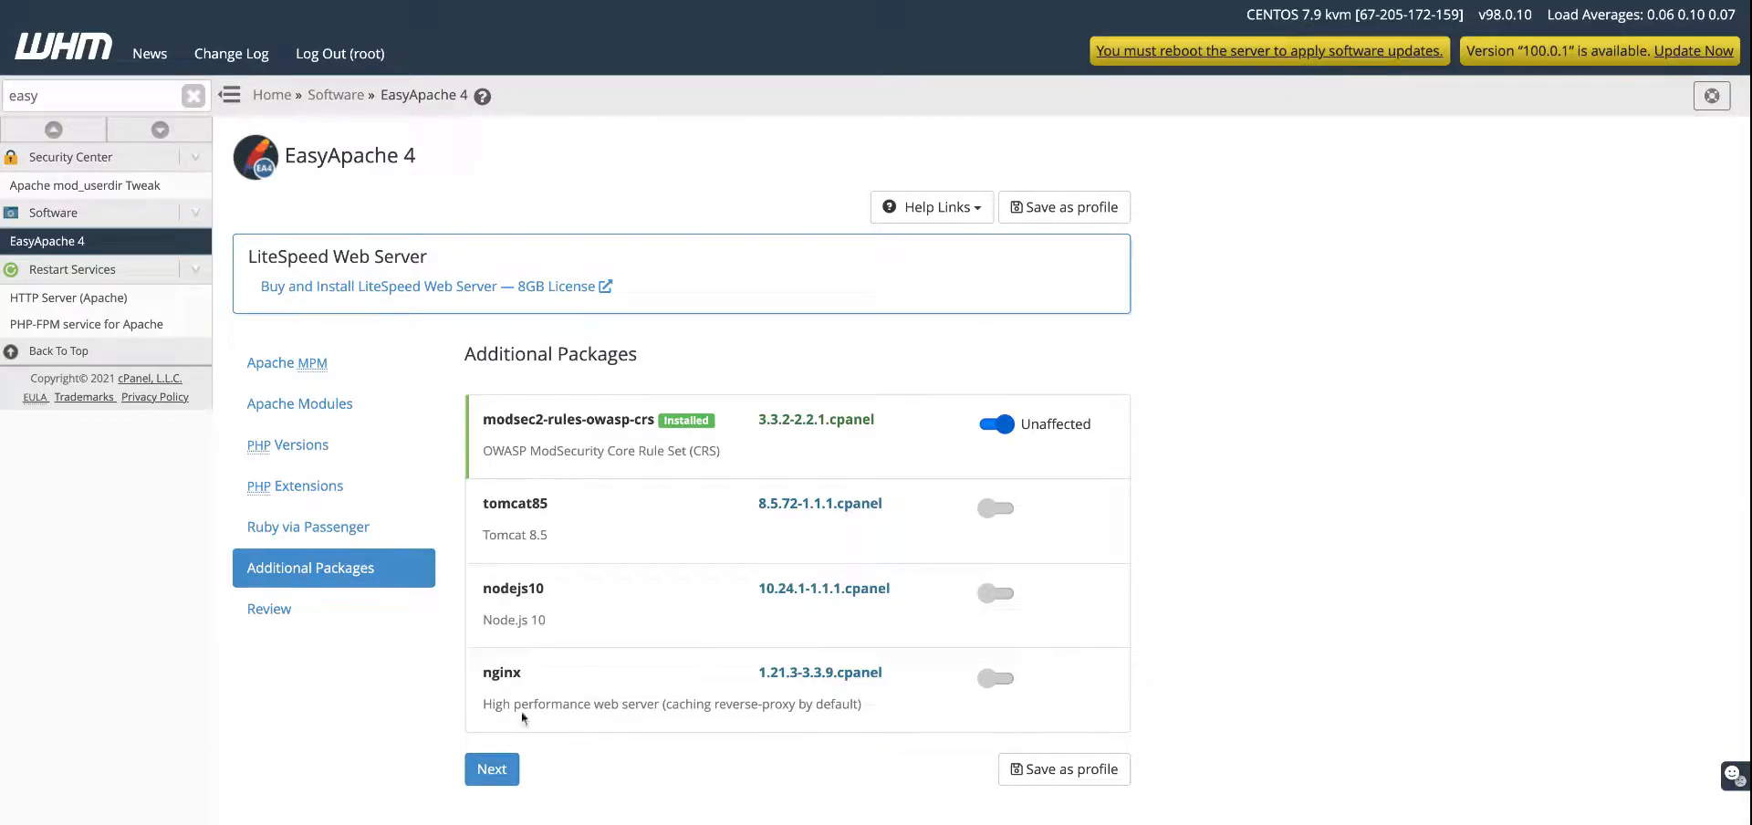
pyautogui.moveTo(492, 695)
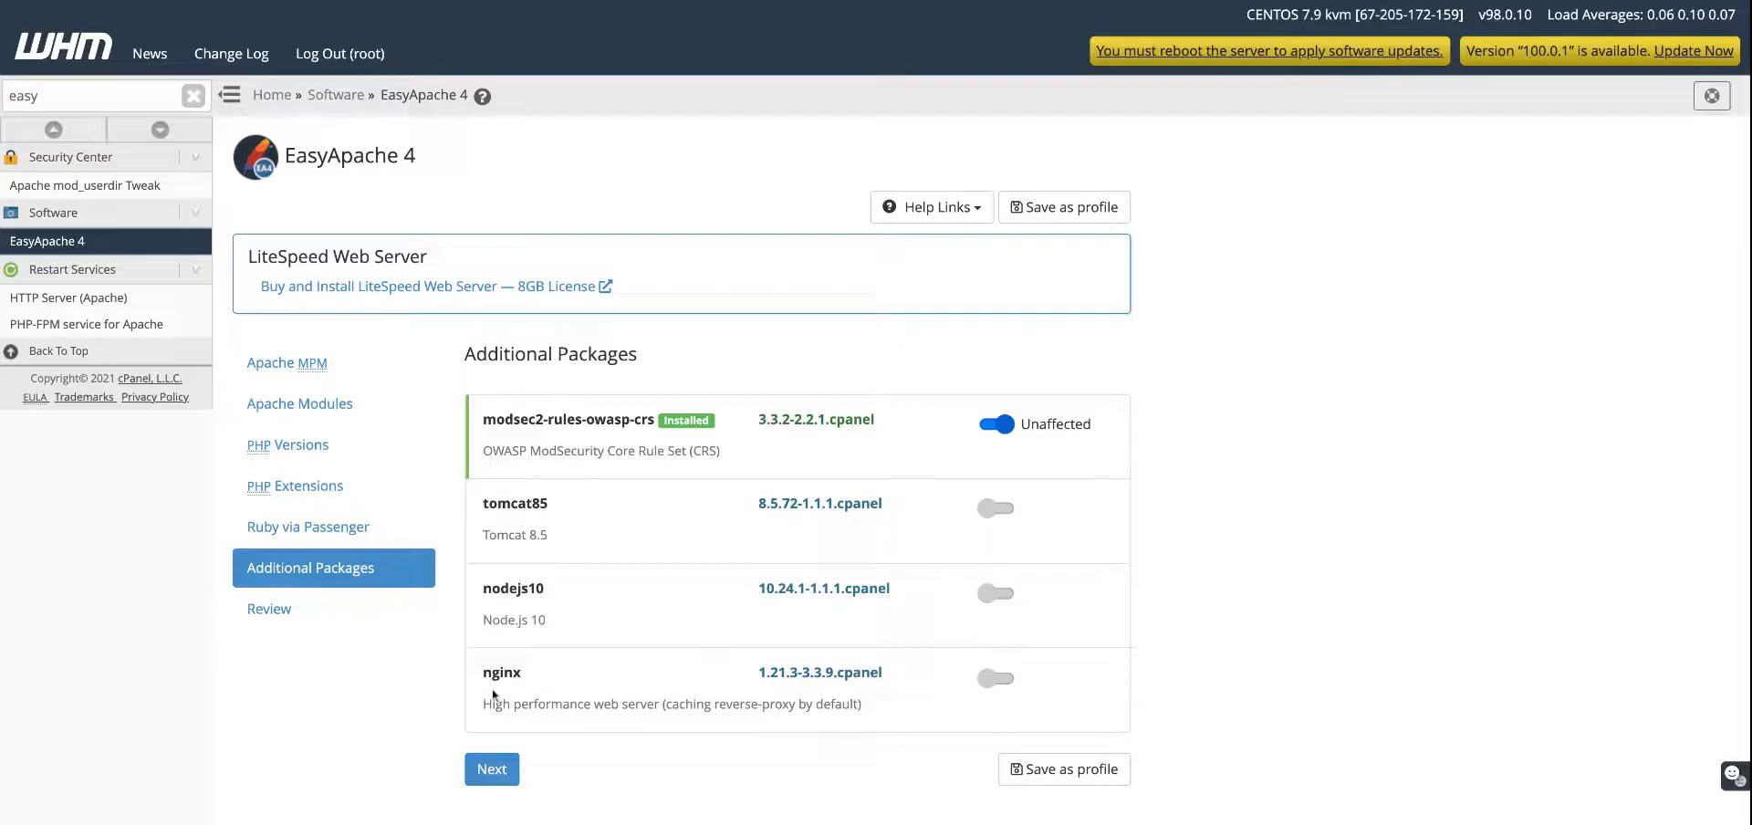
pyautogui.moveTo(533, 648)
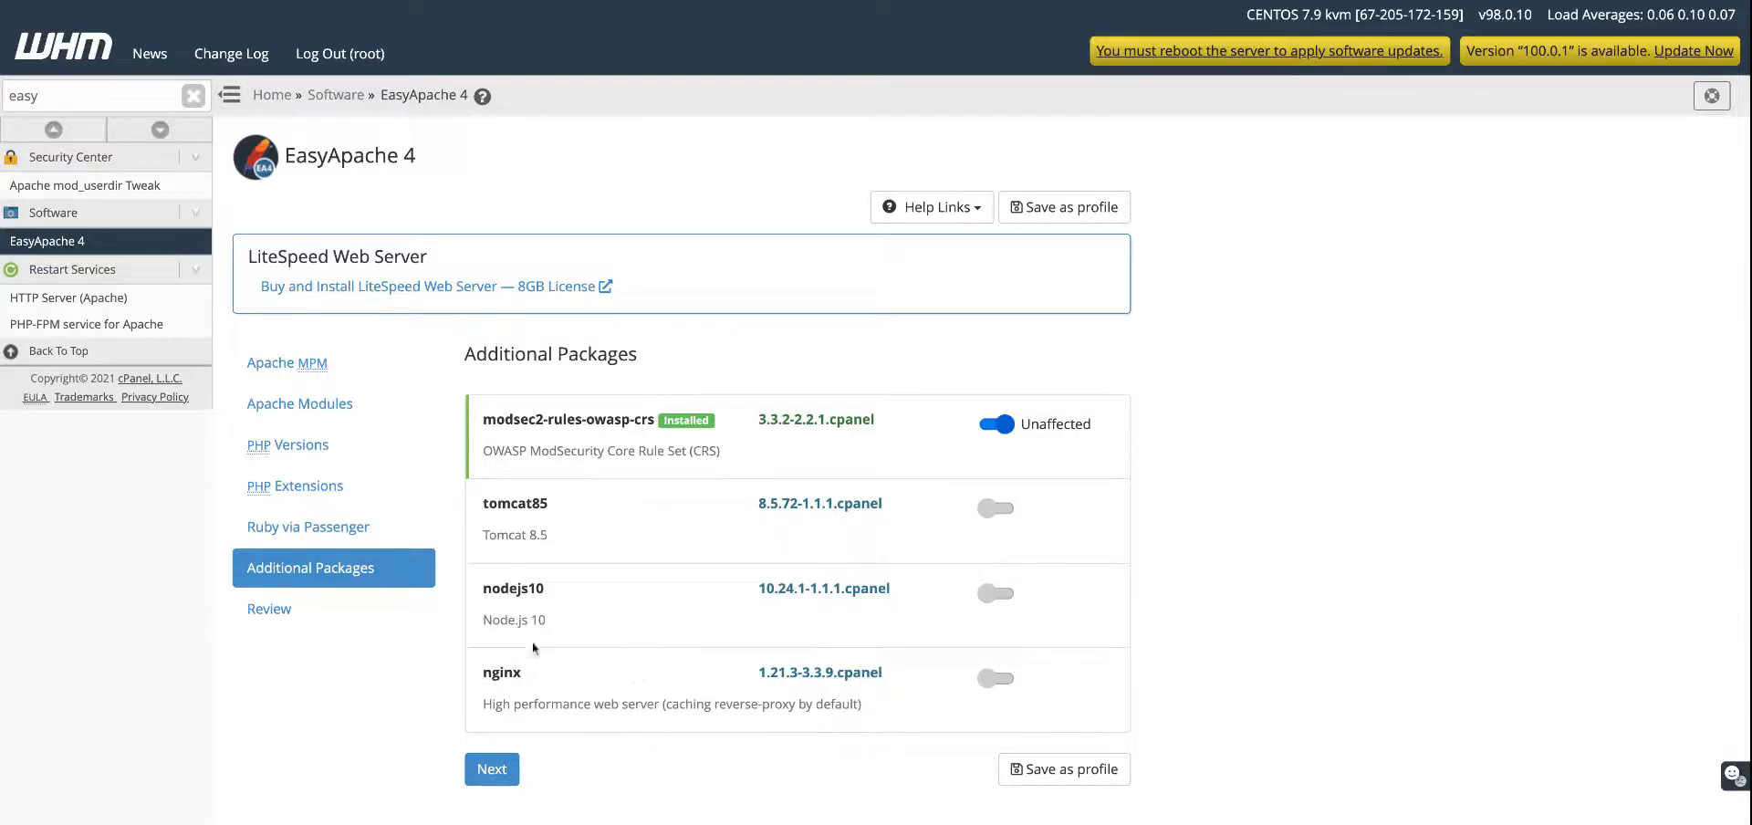
pyautogui.moveTo(567, 672)
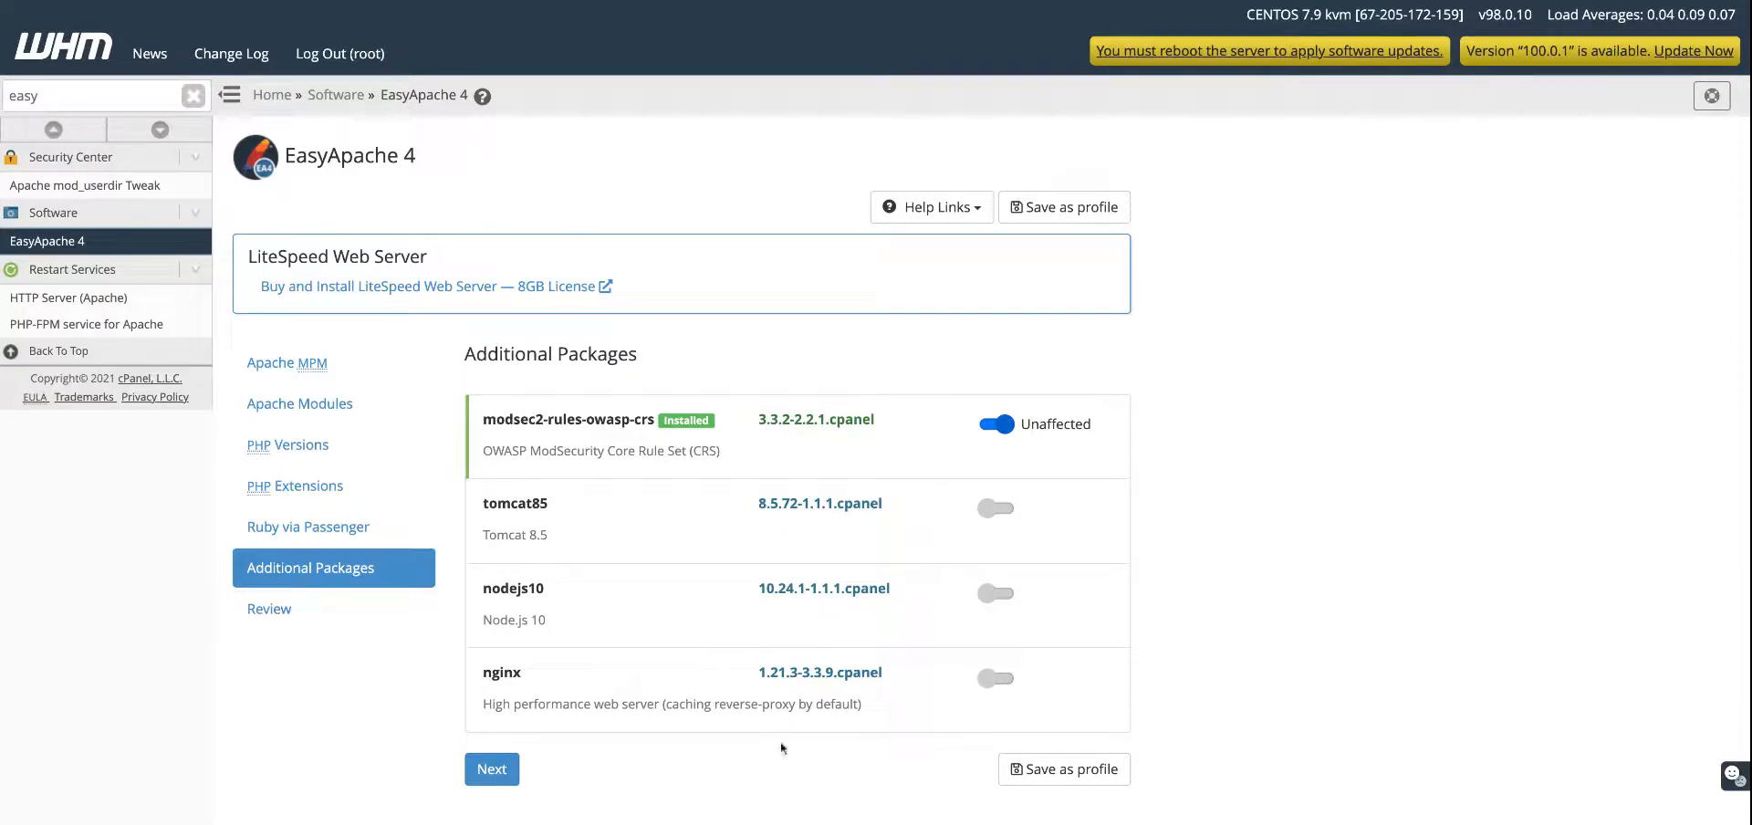
pyautogui.moveTo(573, 719)
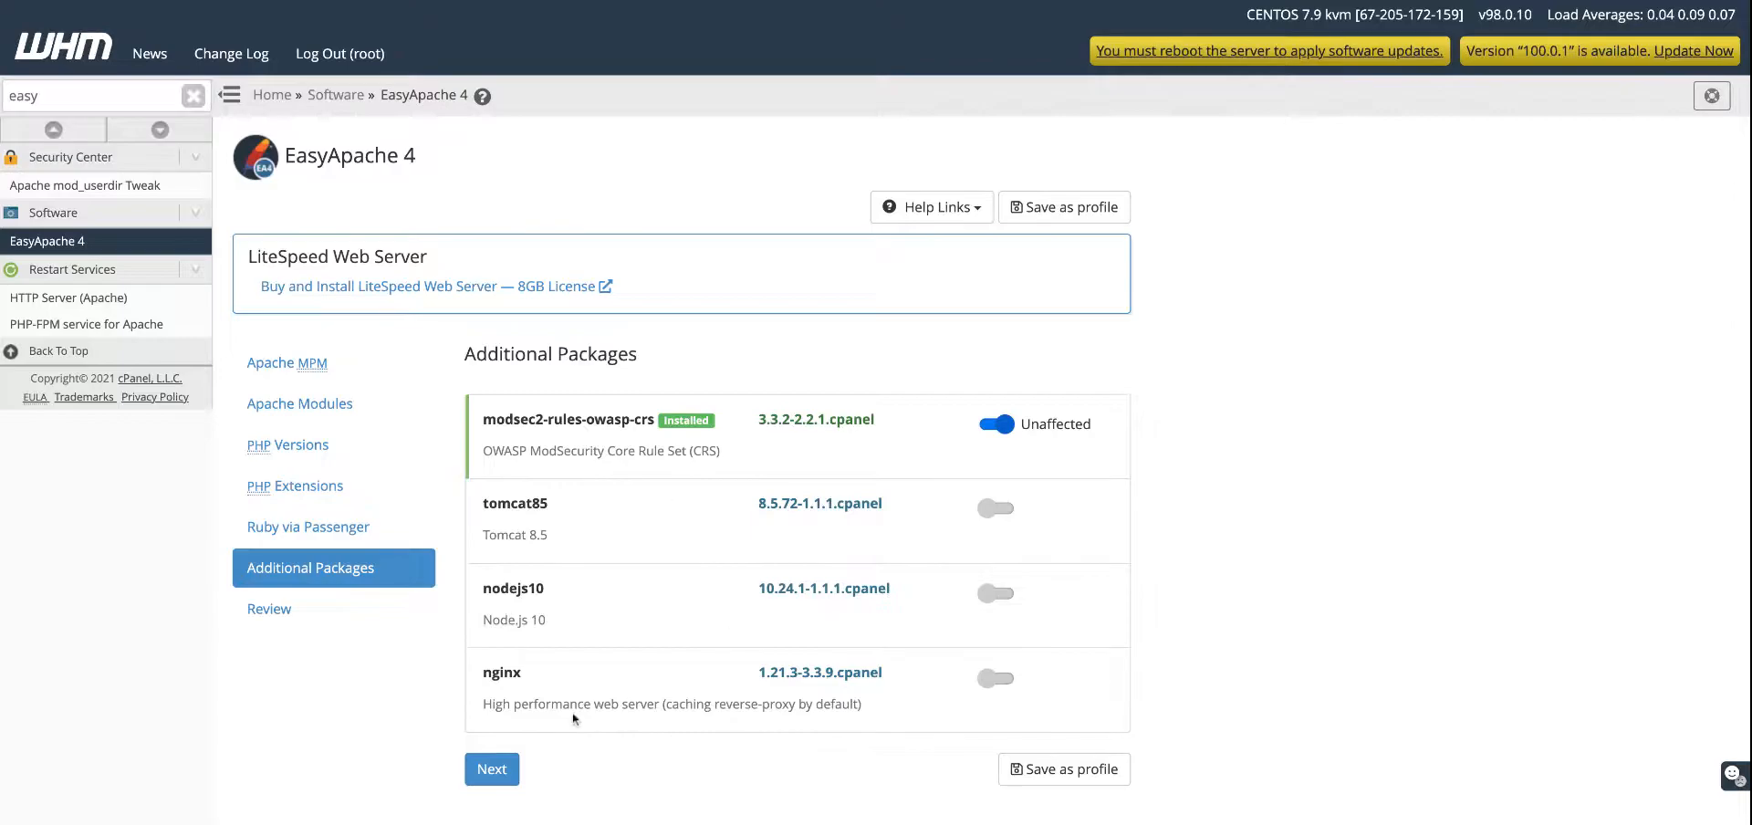
# - Open the Review page listing php55 packages to install, none upgraded or uninstalled
pyautogui.click(491, 769)
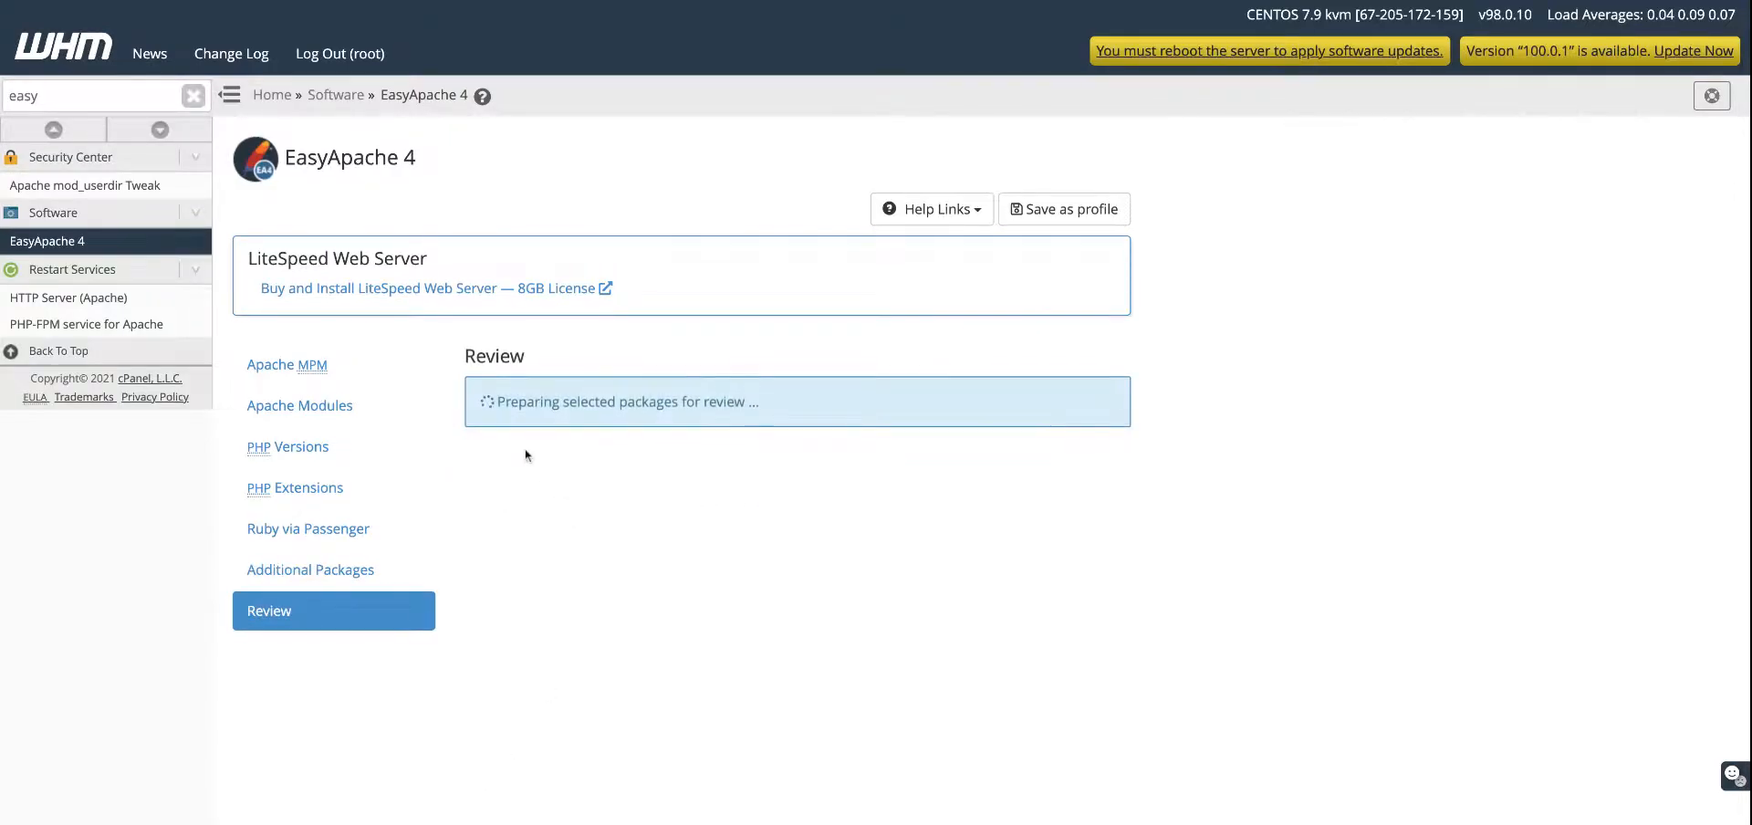
pyautogui.moveTo(577, 513)
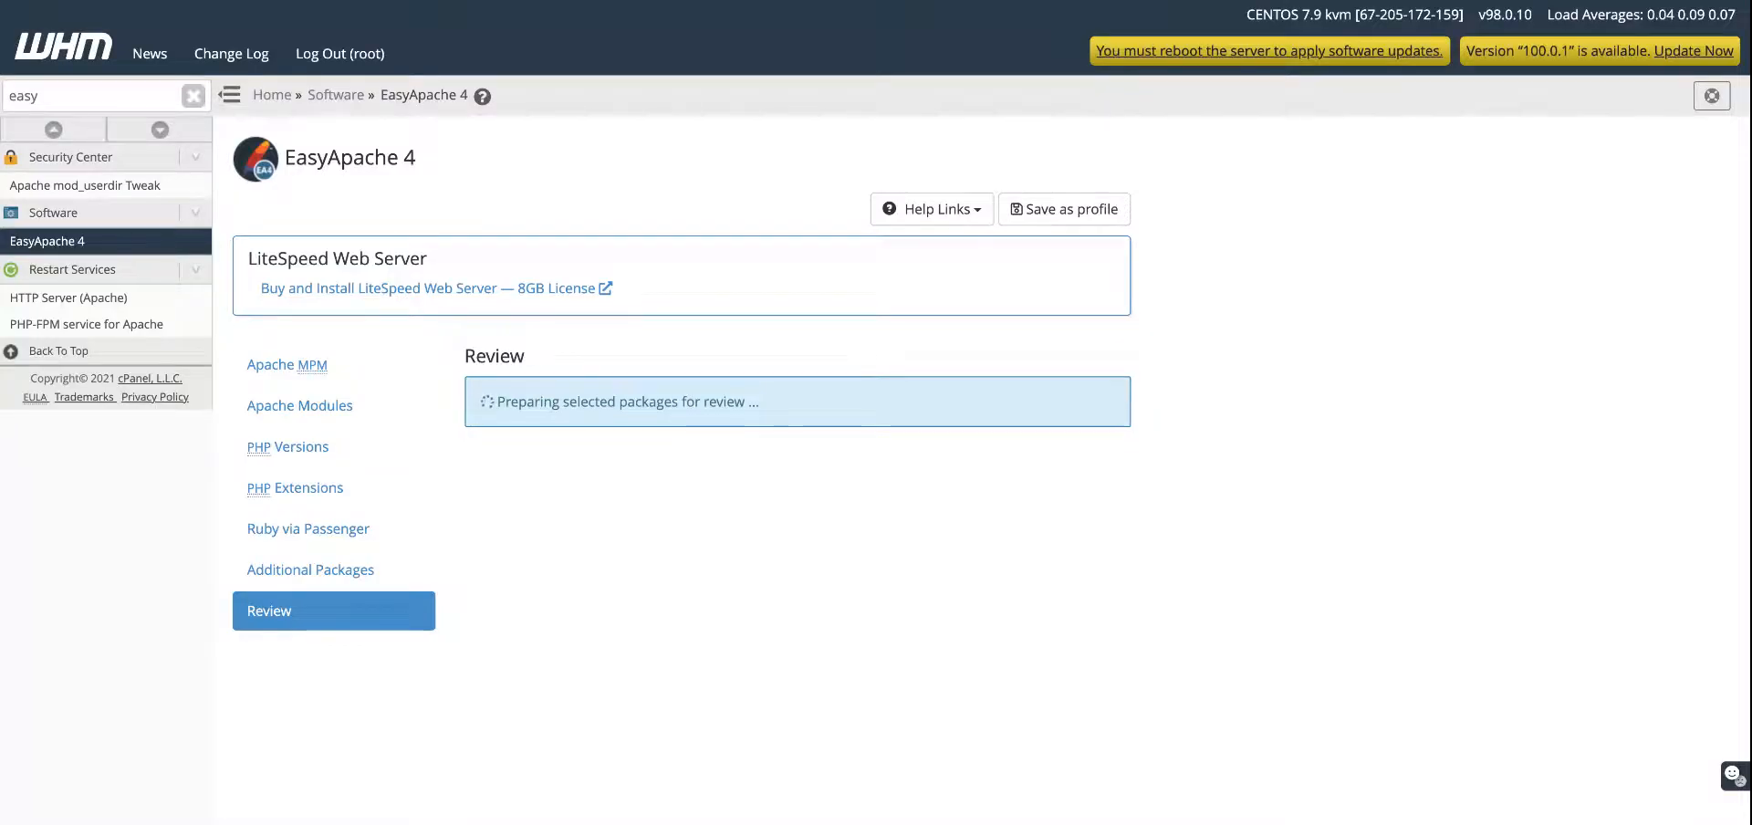
pyautogui.moveTo(753, 482)
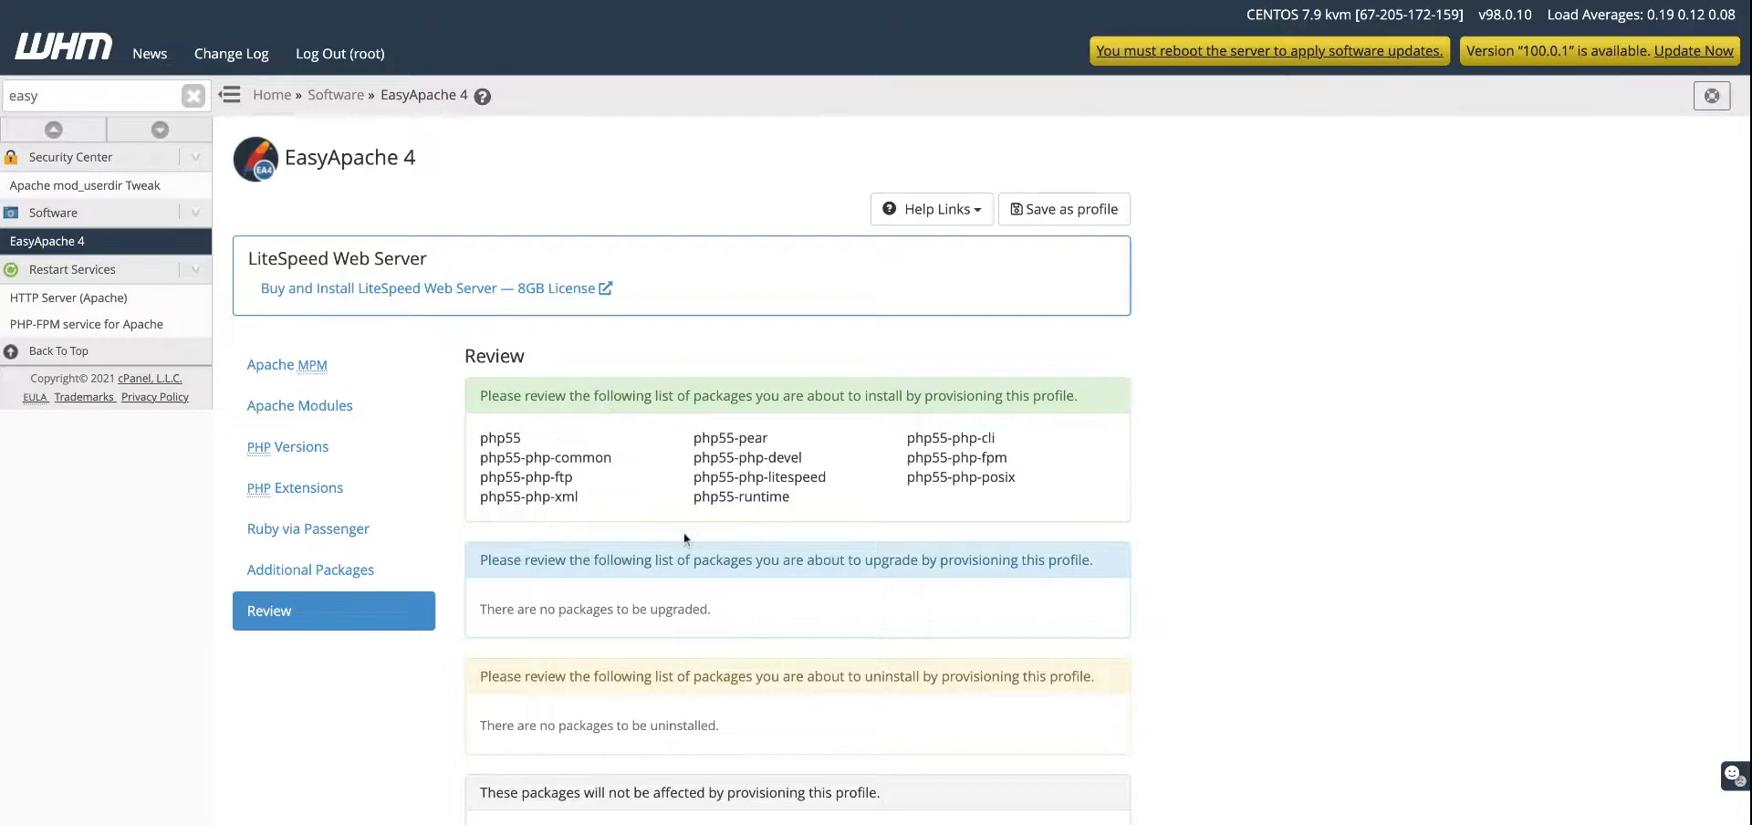
pyautogui.scroll(-3)
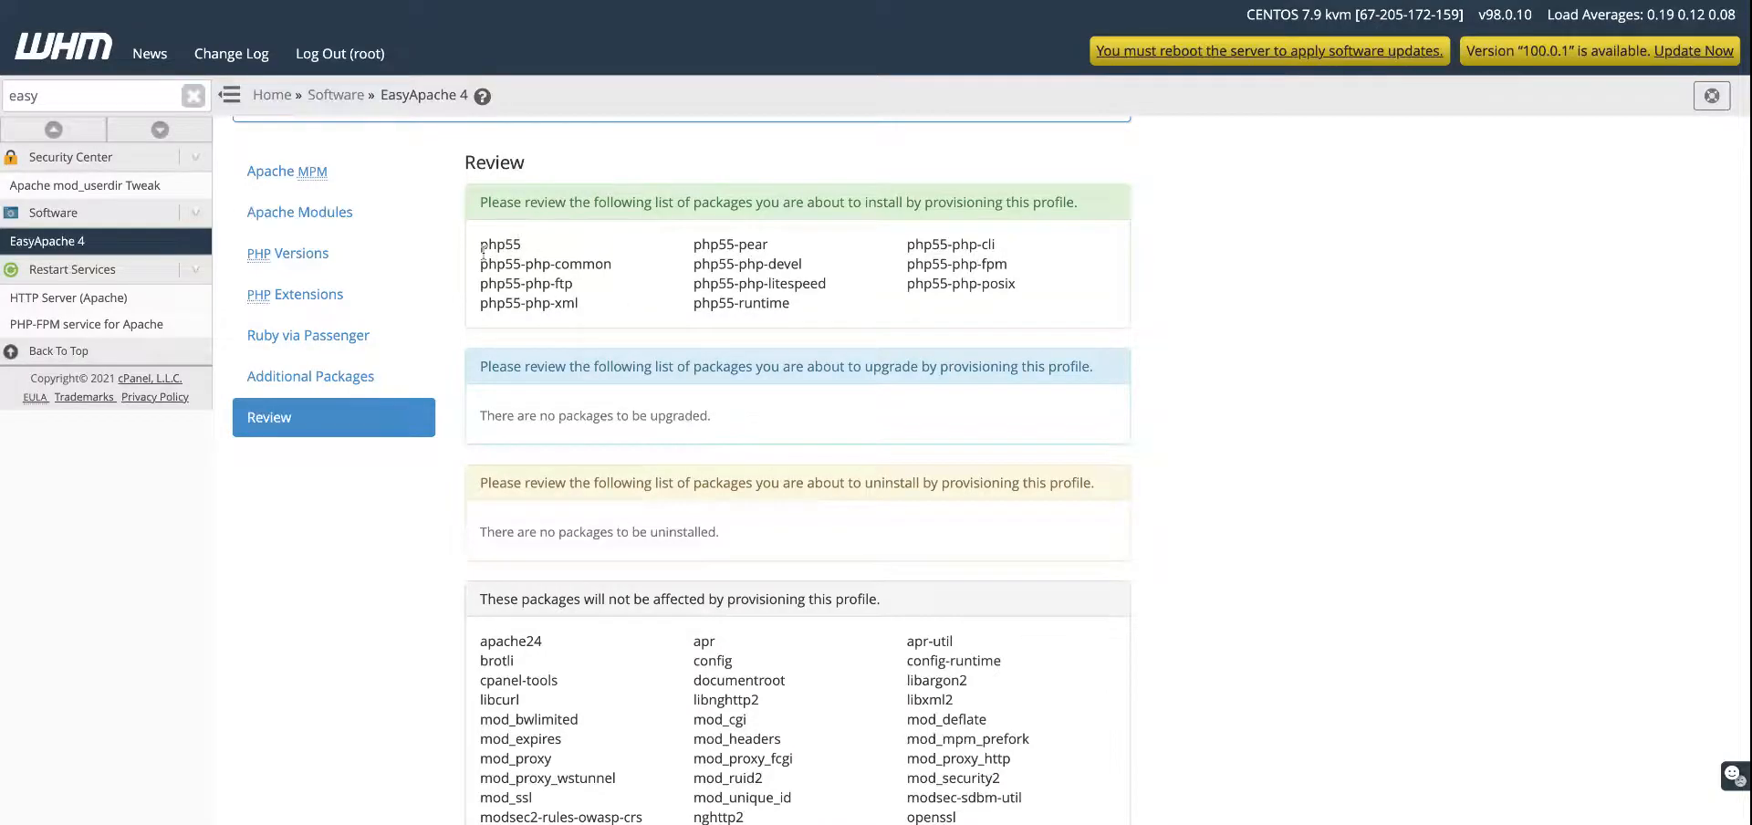
pyautogui.doubleClick(499, 244)
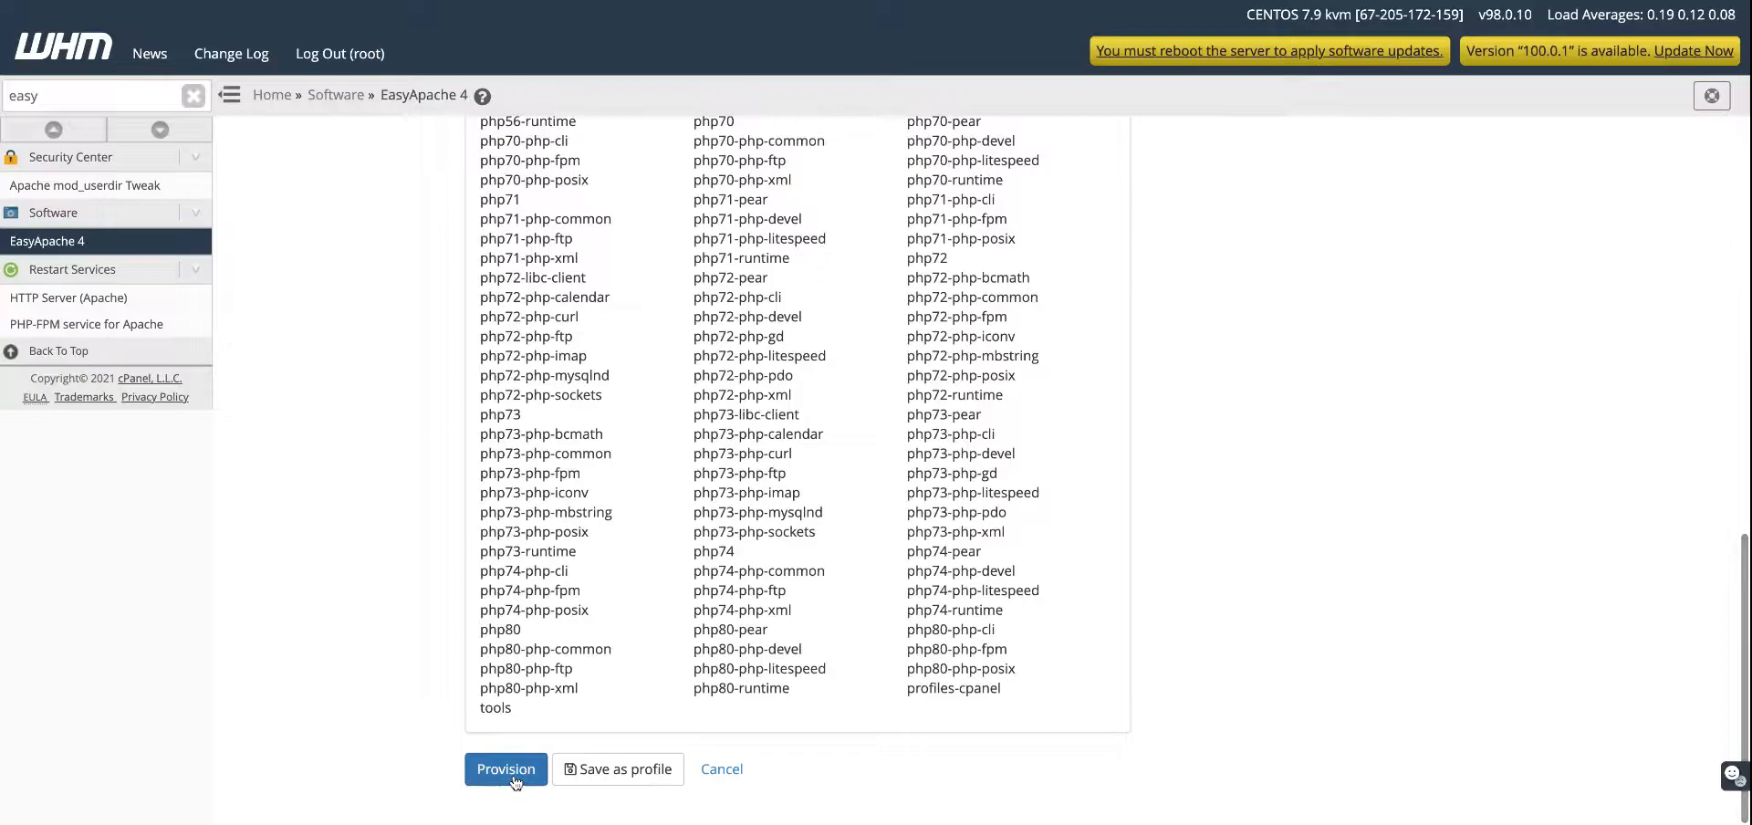
# - Provision the reviewed PHP 5.5 packages and follow the process log
pyautogui.click(505, 768)
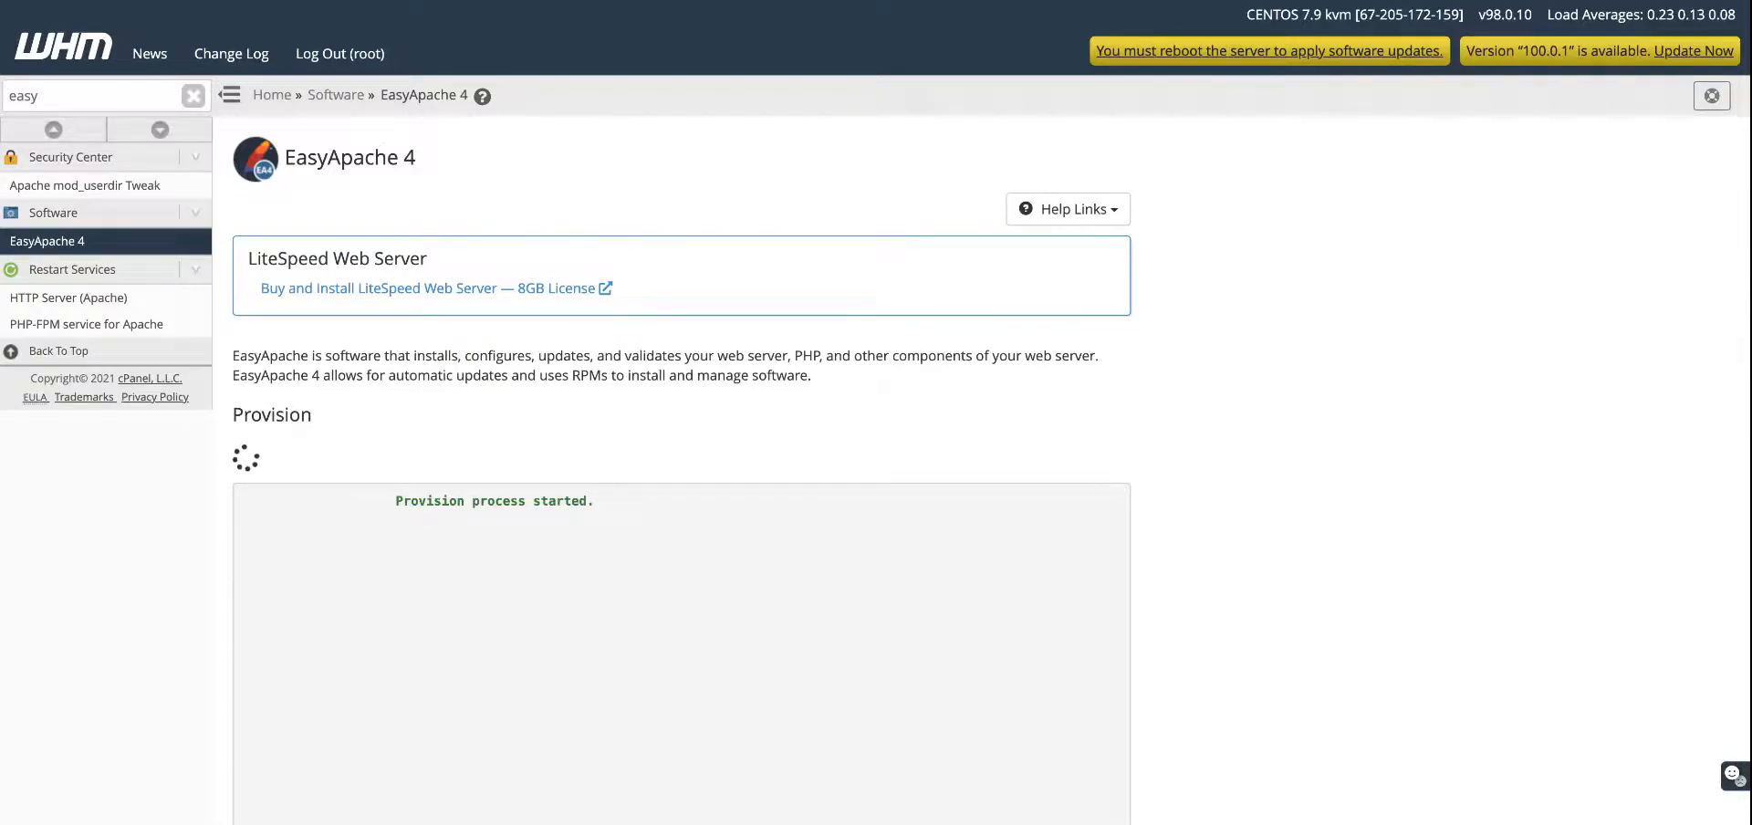
pyautogui.scroll(-3)
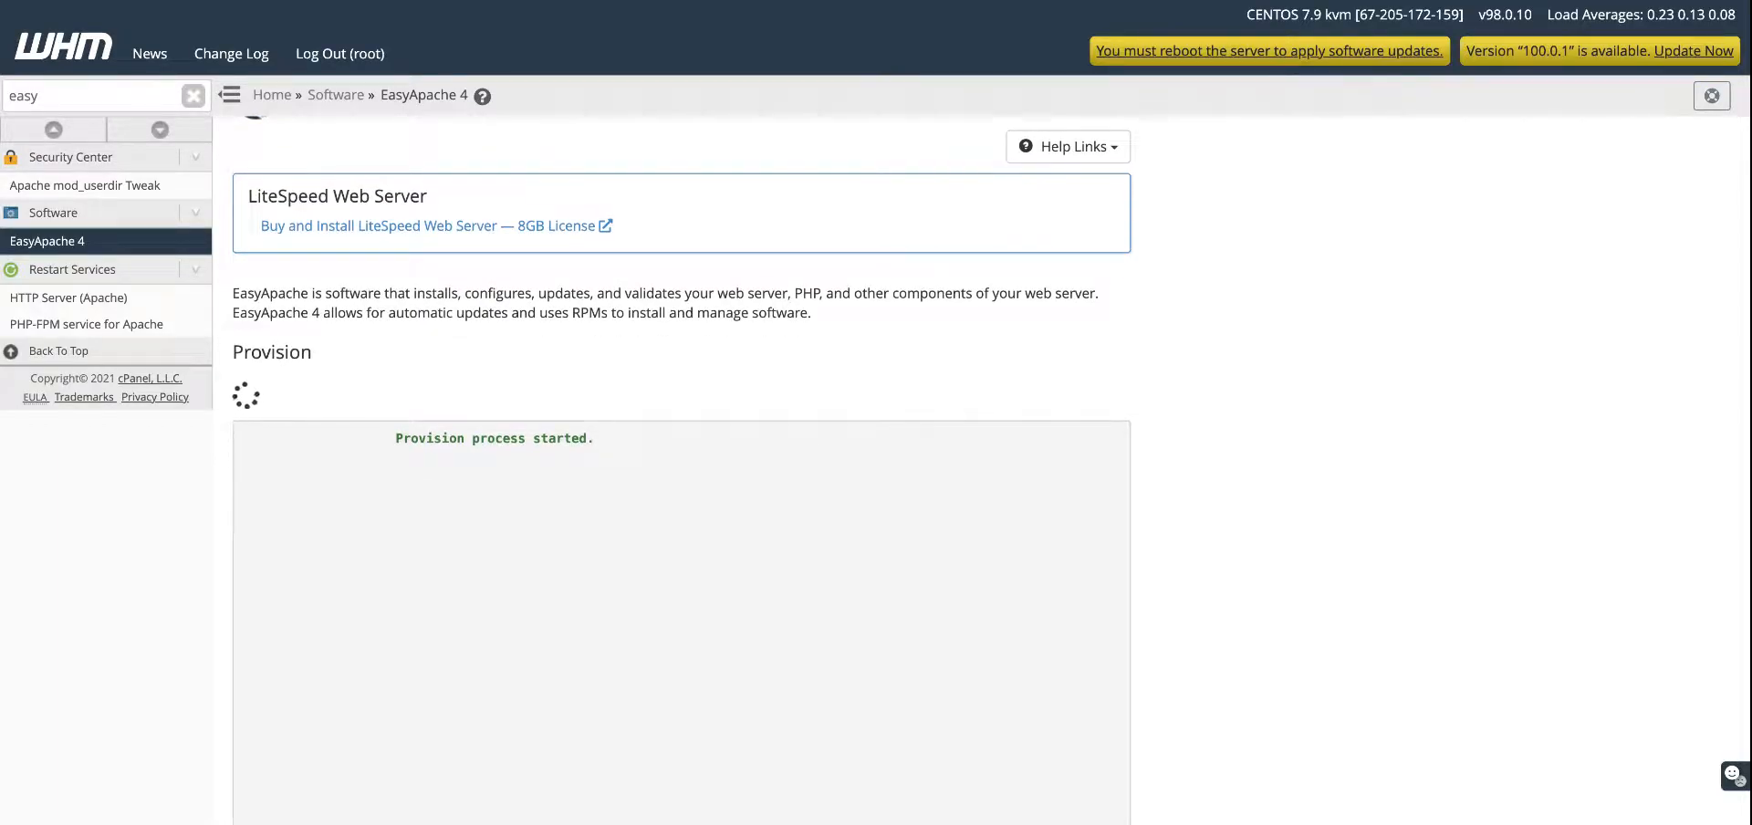
pyautogui.moveTo(704, 612)
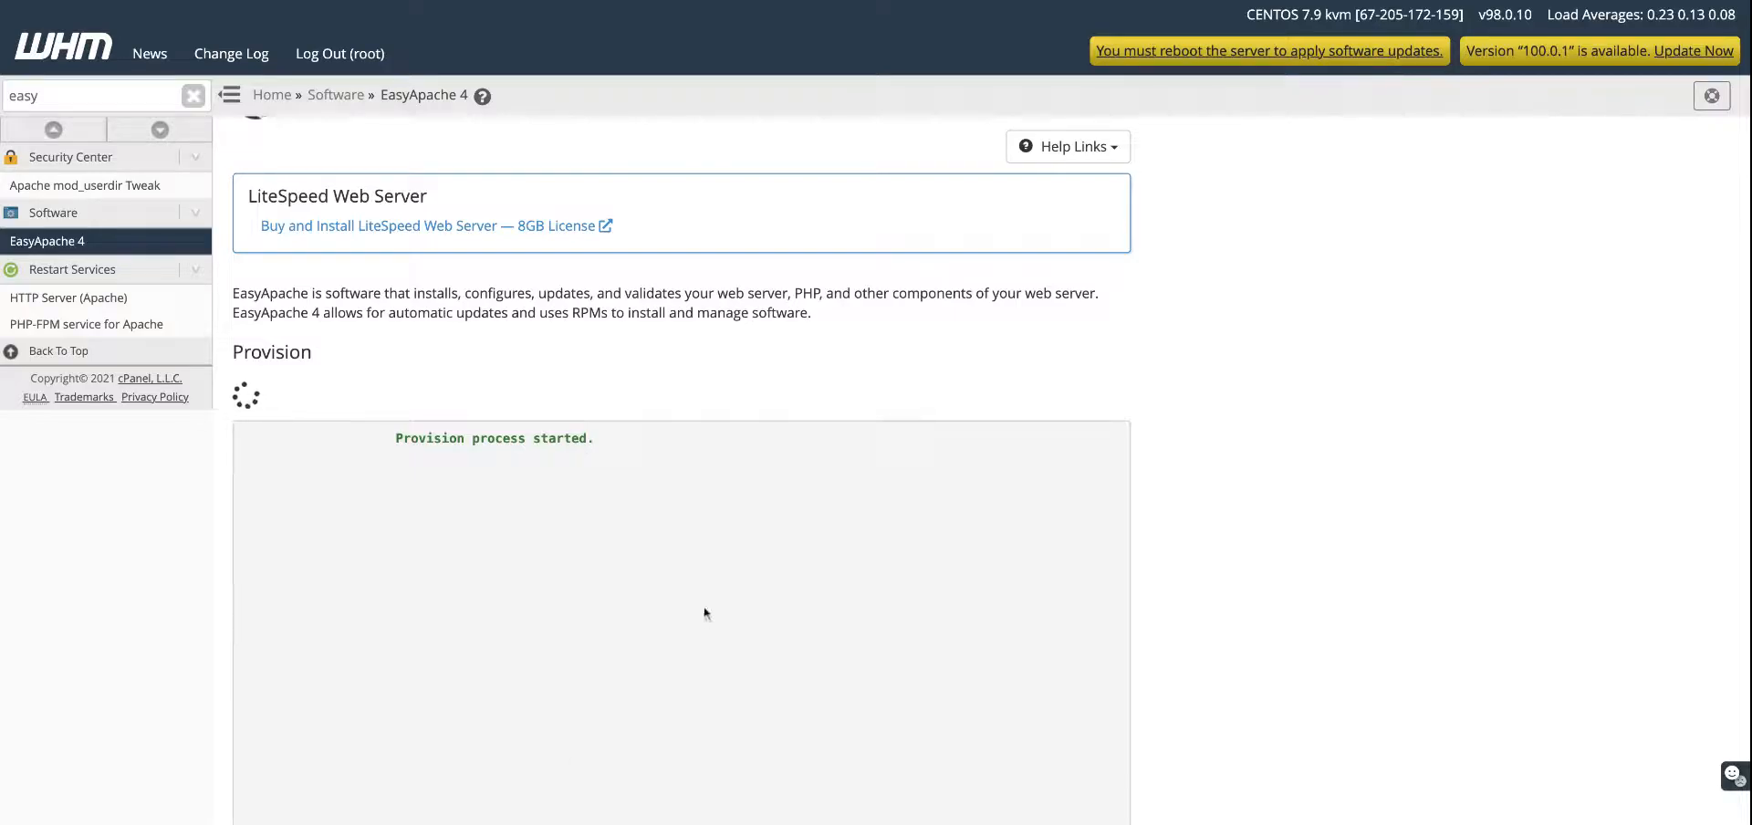
pyautogui.scroll(-3)
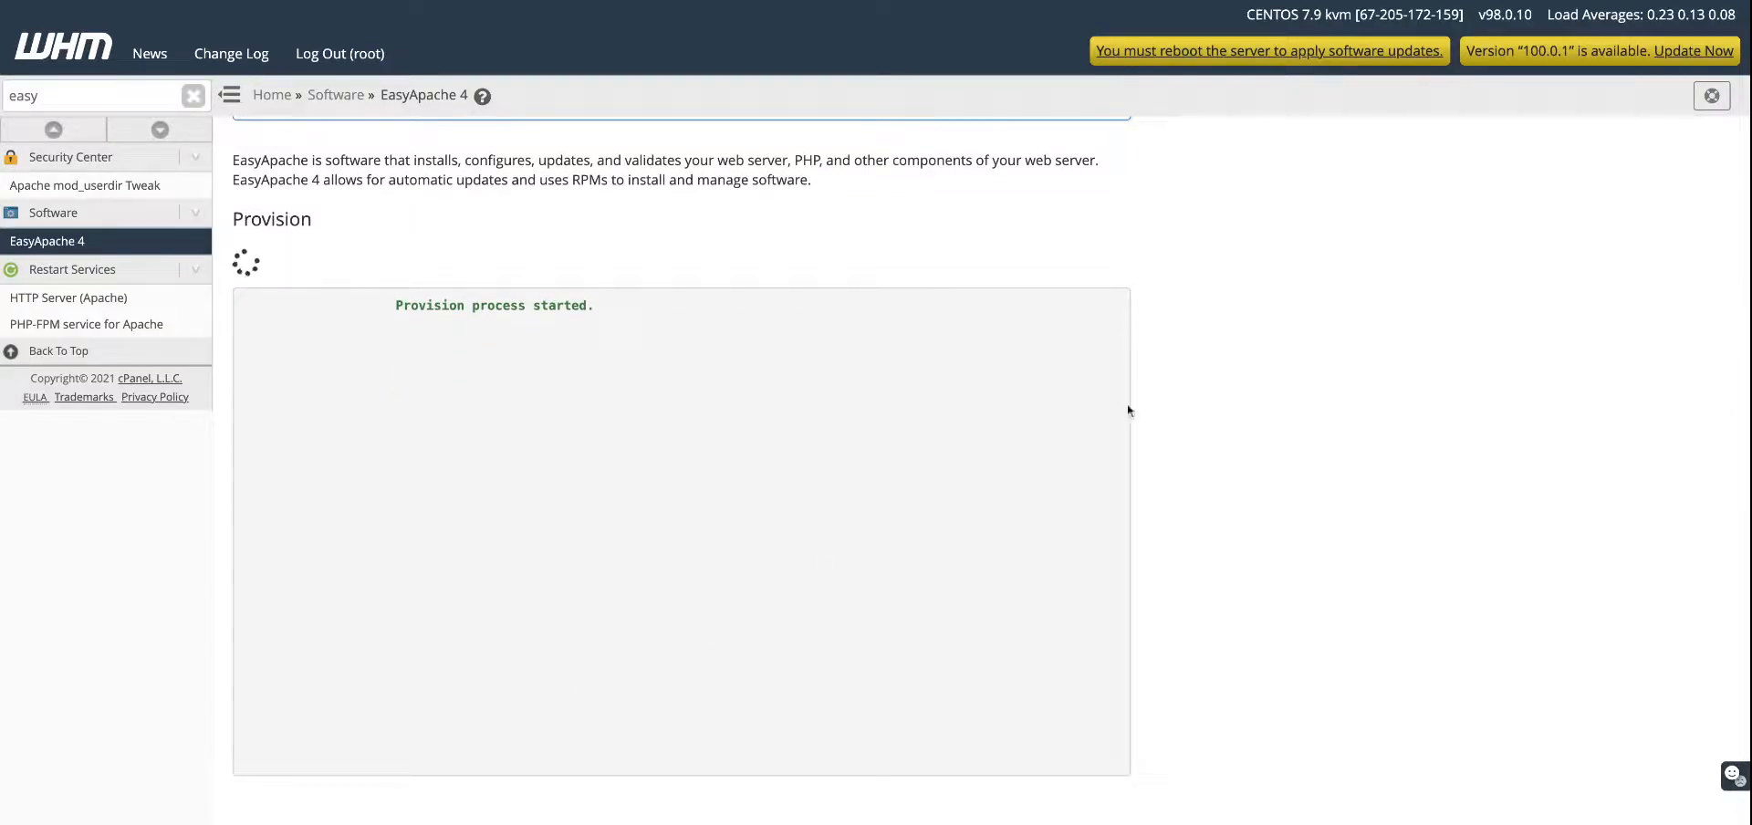
pyautogui.moveTo(1201, 333)
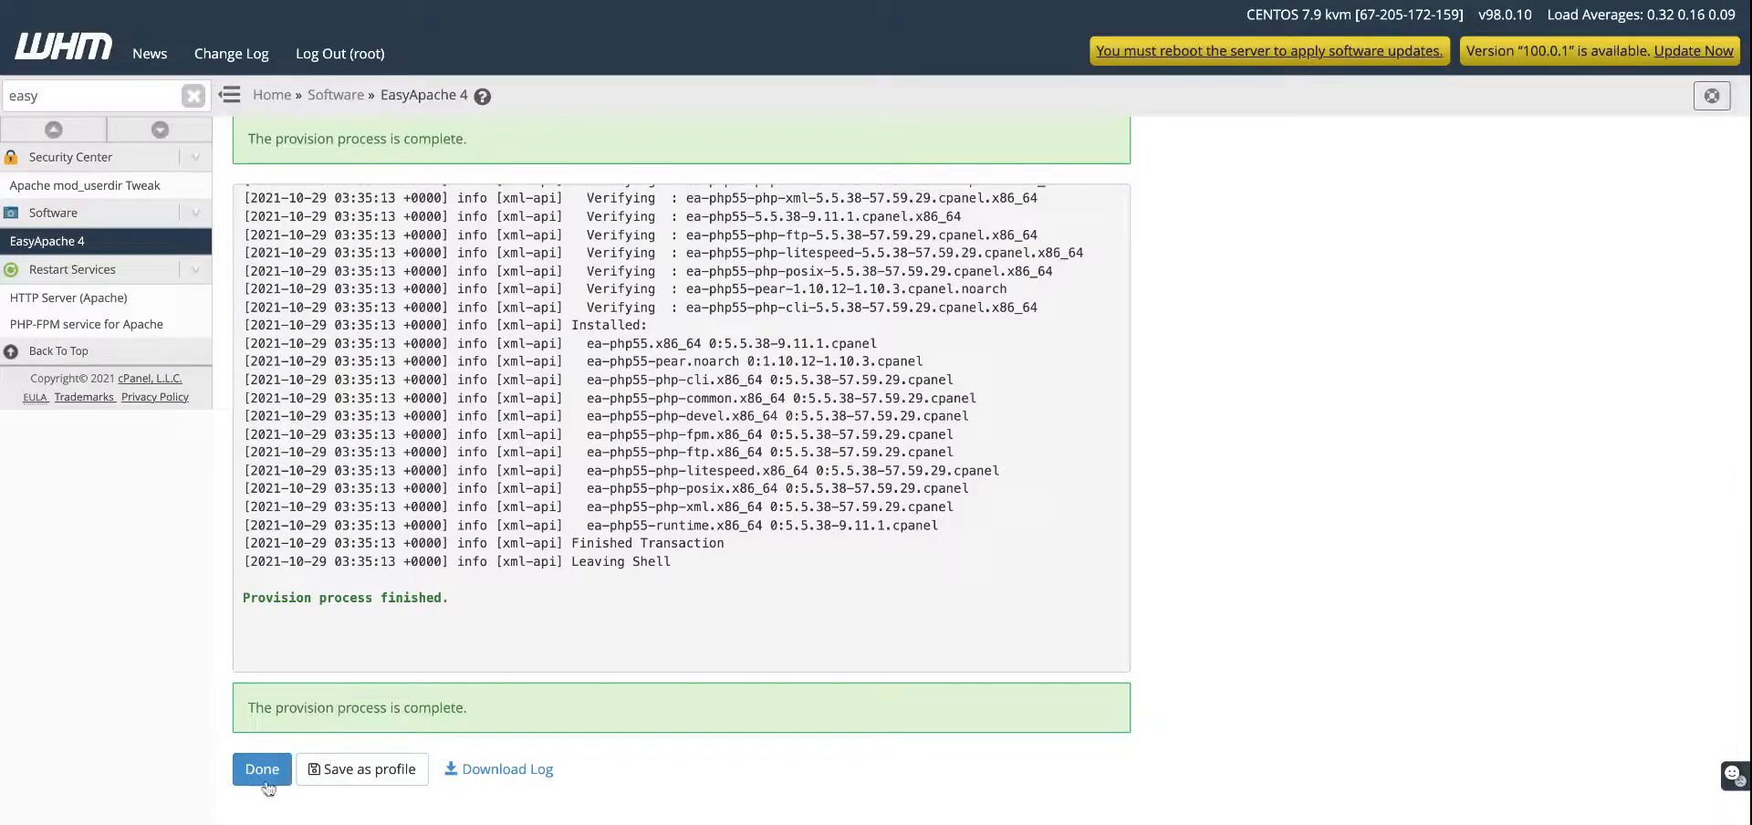
# - Finish provisioning and confirm PHP 5.5 appears among Currently Installed Packages
pyautogui.click(262, 768)
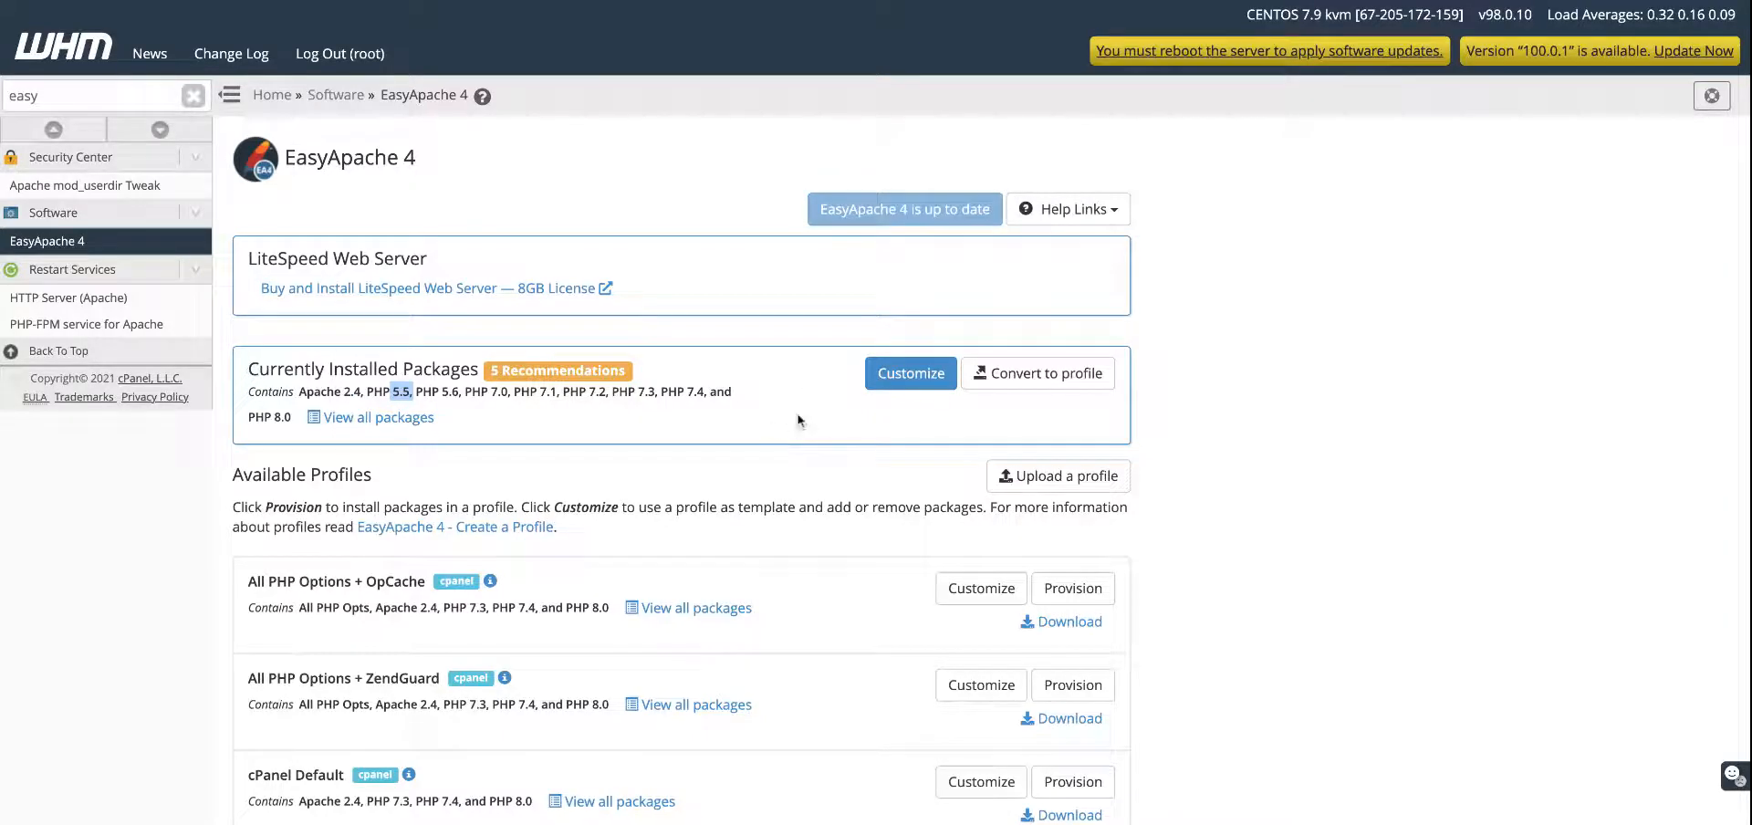
pyautogui.moveTo(687, 434)
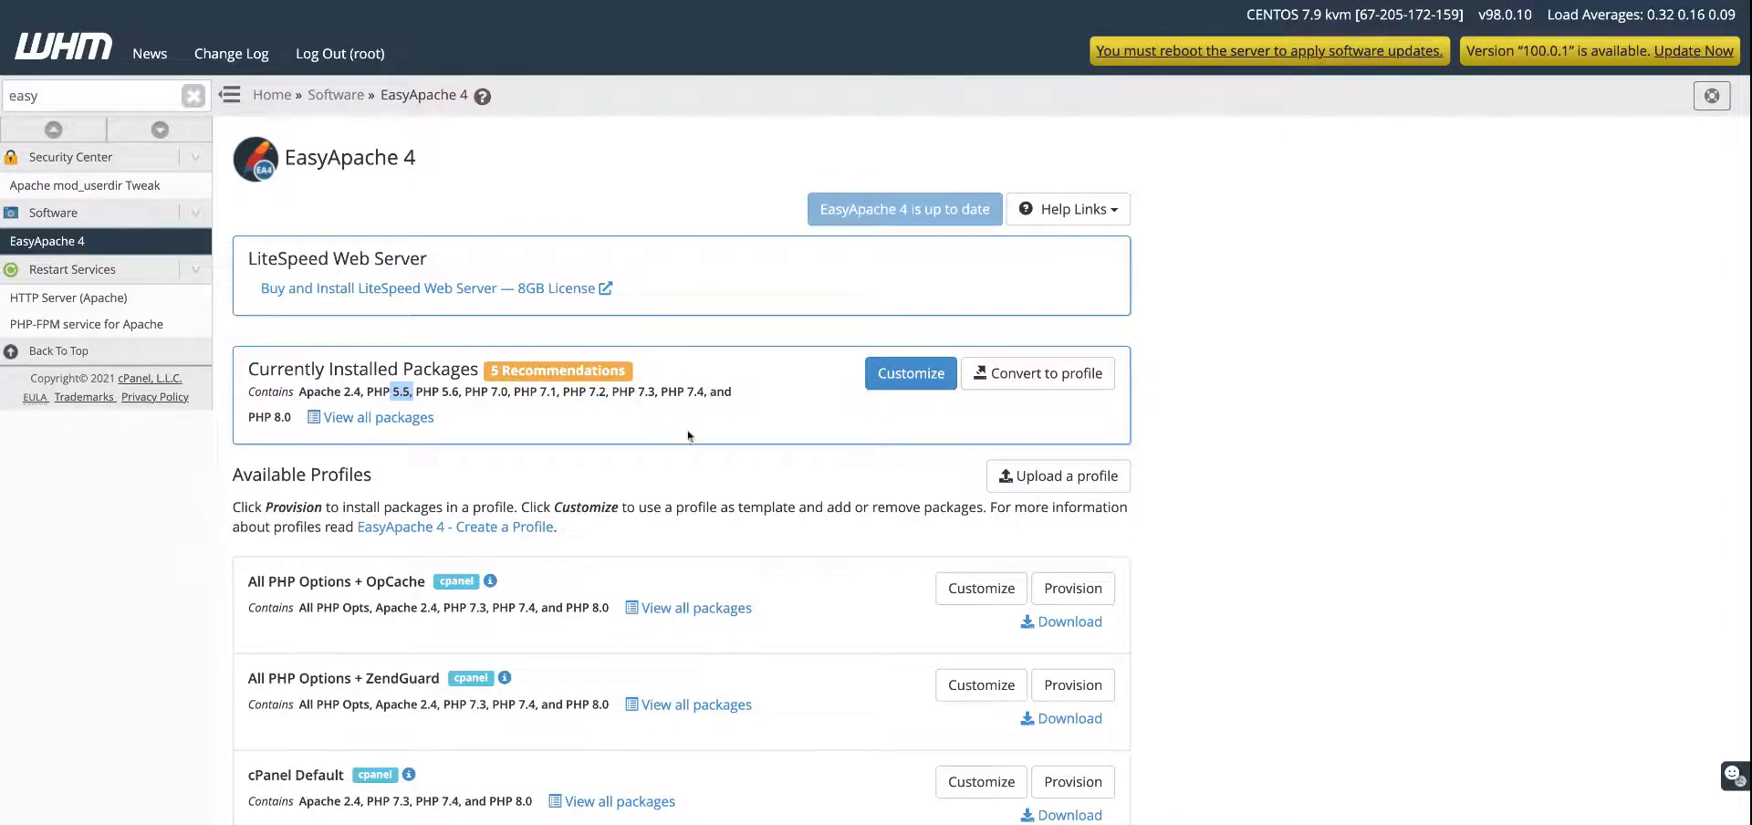